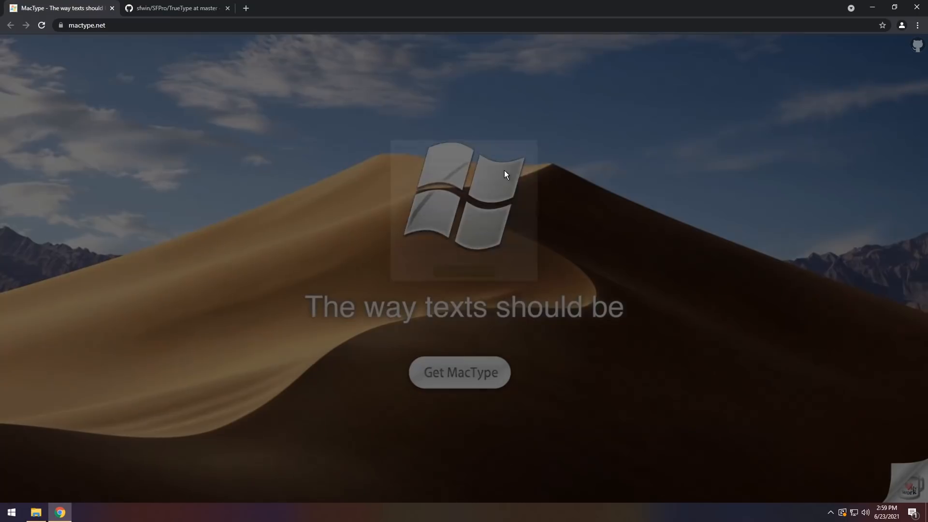
- Download the MacType installer from mactype.net and switch to the Google Fonts tab
{"action": "left_click", "coordinate": [459, 372]}
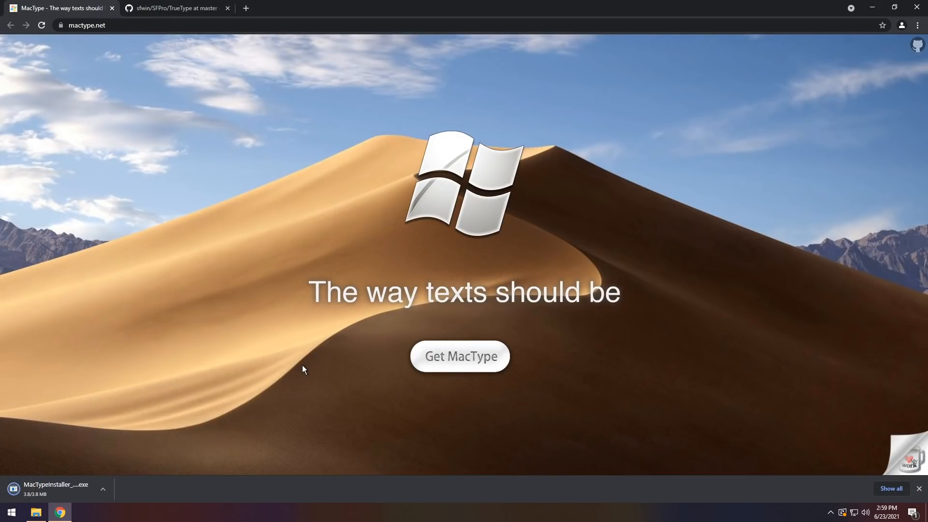
{"action": "left_click", "coordinate": [174, 8]}
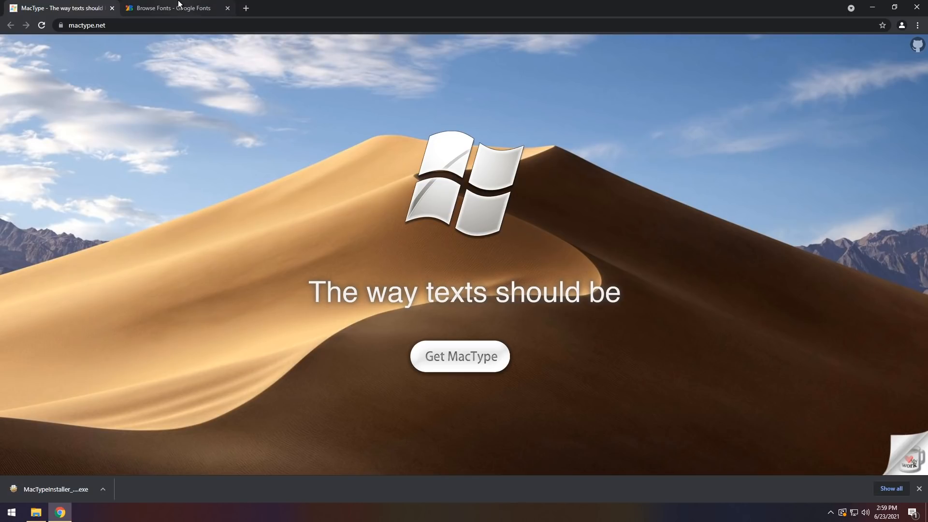
- Download the Kirang Haerang family zip from Google Fonts, then launch the MacType installer
{"action": "left_click", "coordinate": [171, 8]}
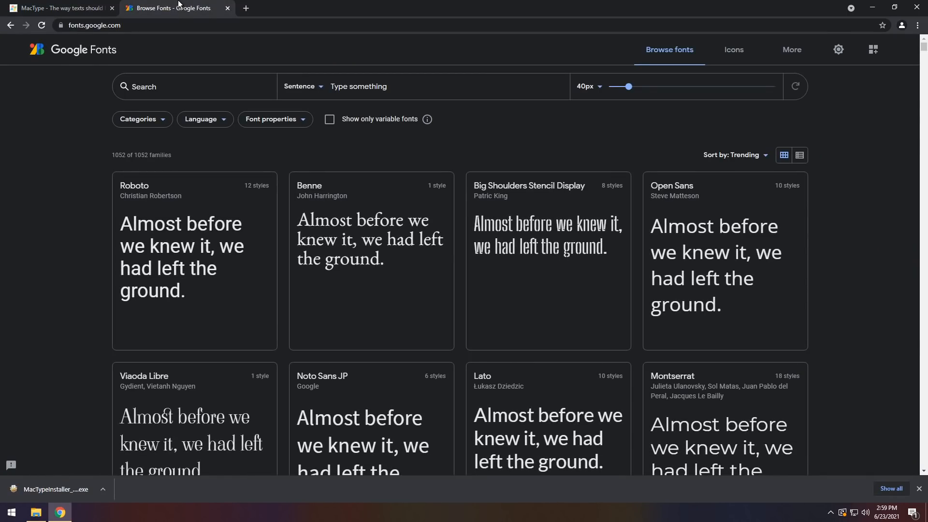
{"action": "scroll", "scroll_direction": "down", "scroll_amount": 3}
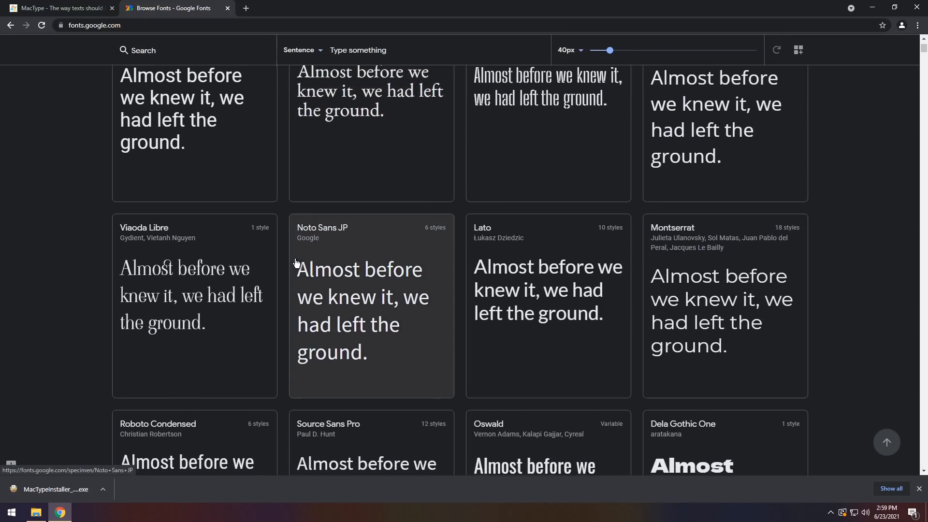
{"action": "scroll", "scroll_direction": "down", "scroll_amount": 3}
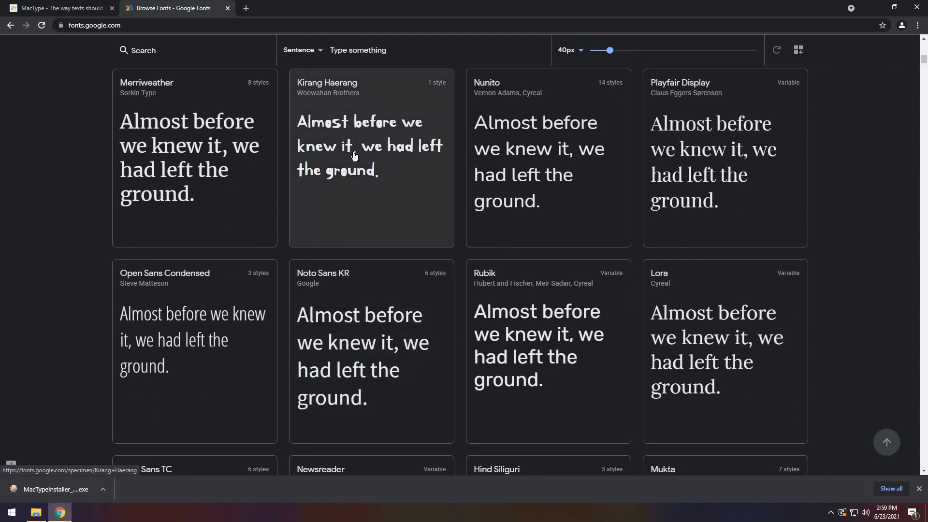
{"action": "scroll", "scroll_direction": "down", "scroll_amount": 3}
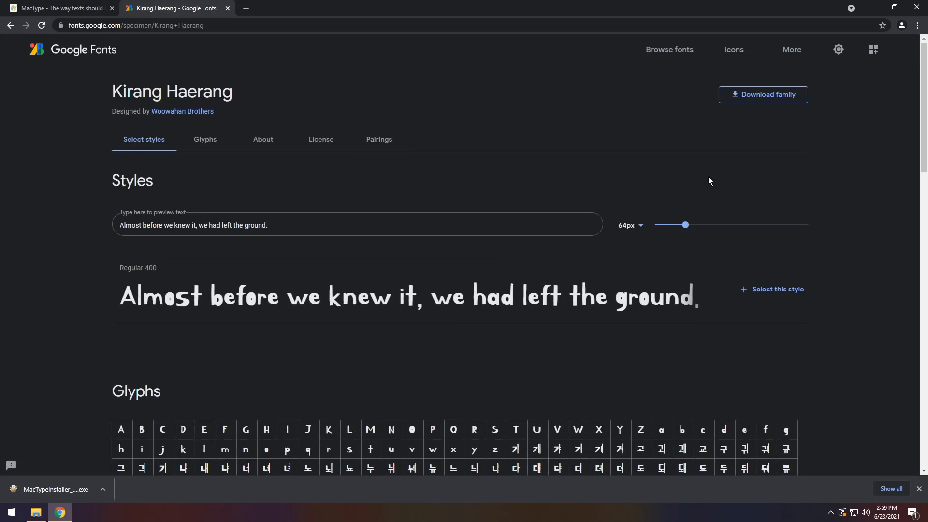
{"action": "left_click", "coordinate": [762, 95]}
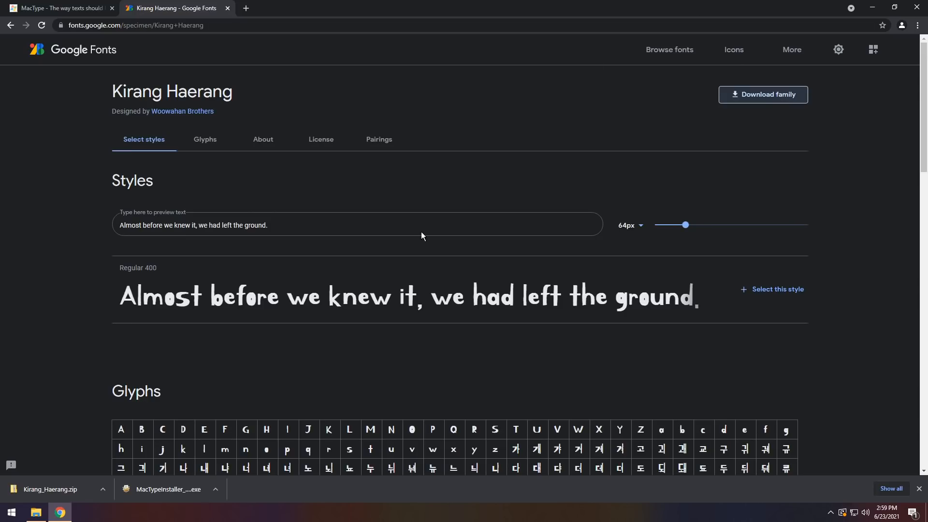
{"action": "left_click", "coordinate": [169, 489]}
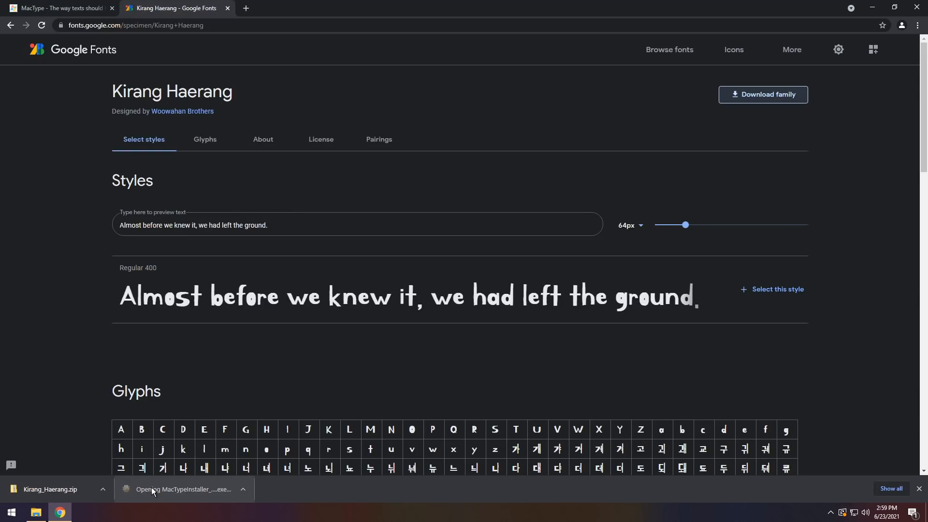
- Install MacType in English, accepting the license and the default install and Start Menu folders
{"action": "left_click", "coordinate": [183, 489]}
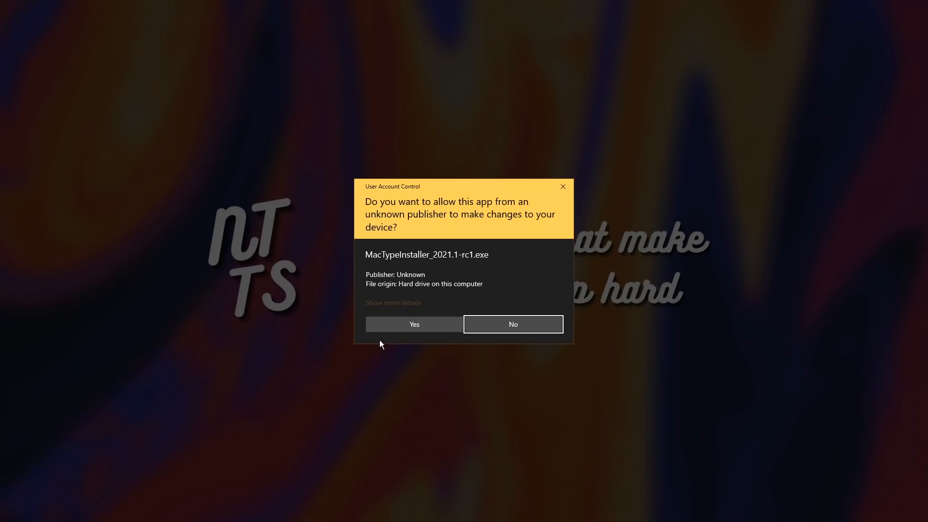
{"action": "left_click", "coordinate": [414, 324]}
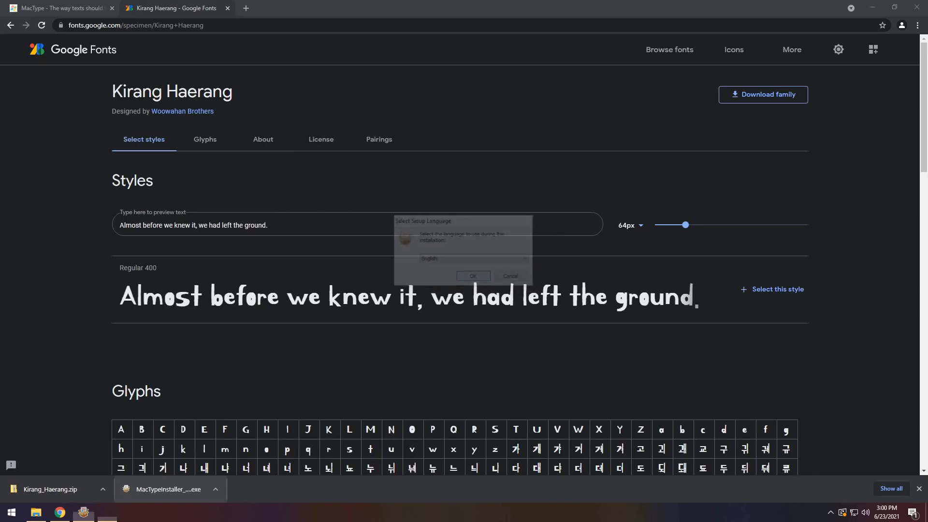
{"action": "left_click", "coordinate": [472, 276]}
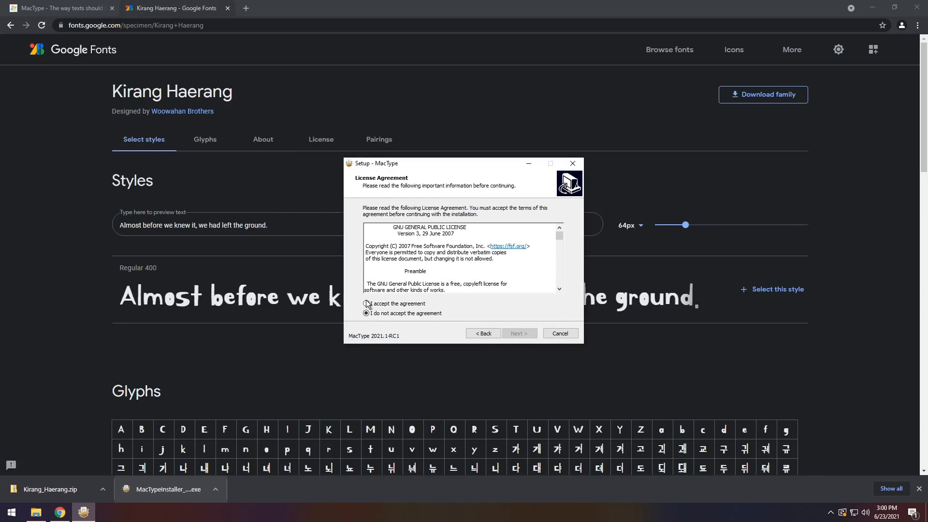
{"action": "left_click", "coordinate": [519, 333]}
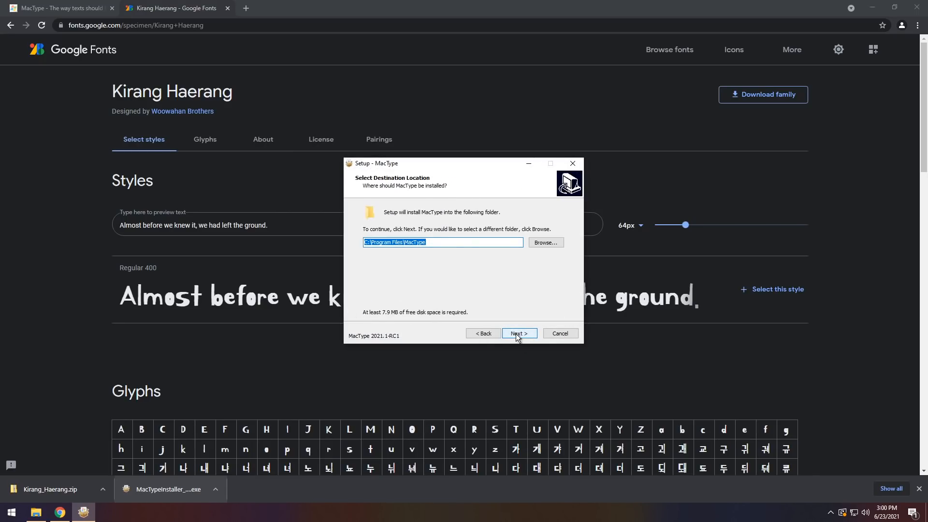
{"action": "left_click", "coordinate": [517, 333]}
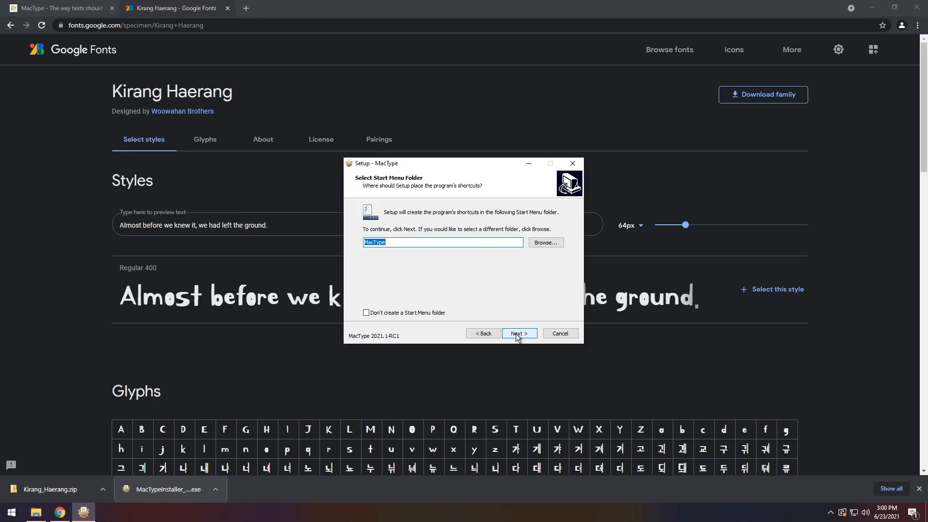
{"action": "left_click", "coordinate": [519, 333]}
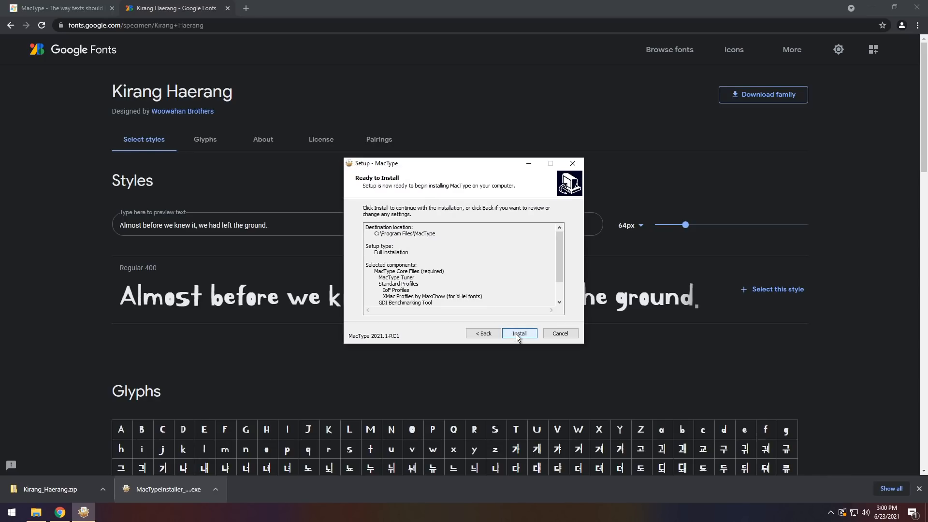
{"action": "left_click", "coordinate": [519, 333]}
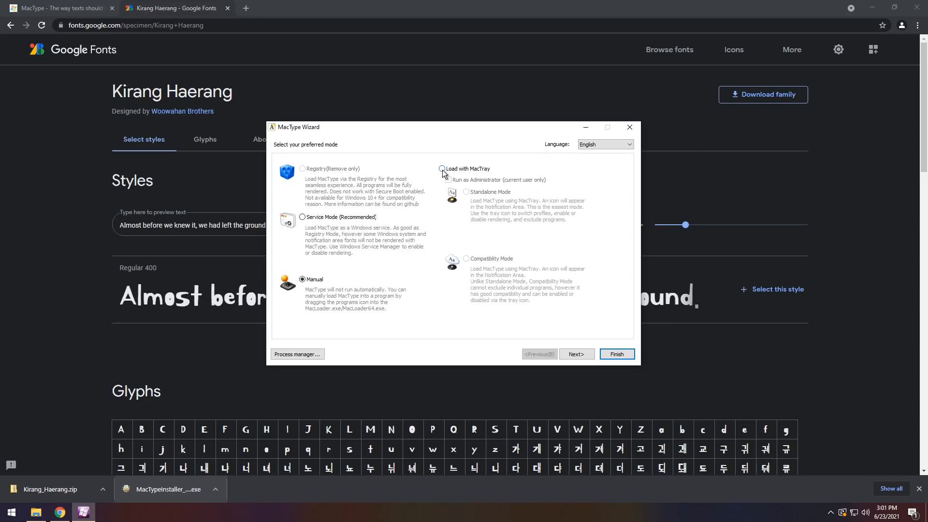
- Have MacType load via MacTray in Standalone Mode as administrator
{"action": "left_click", "coordinate": [442, 169]}
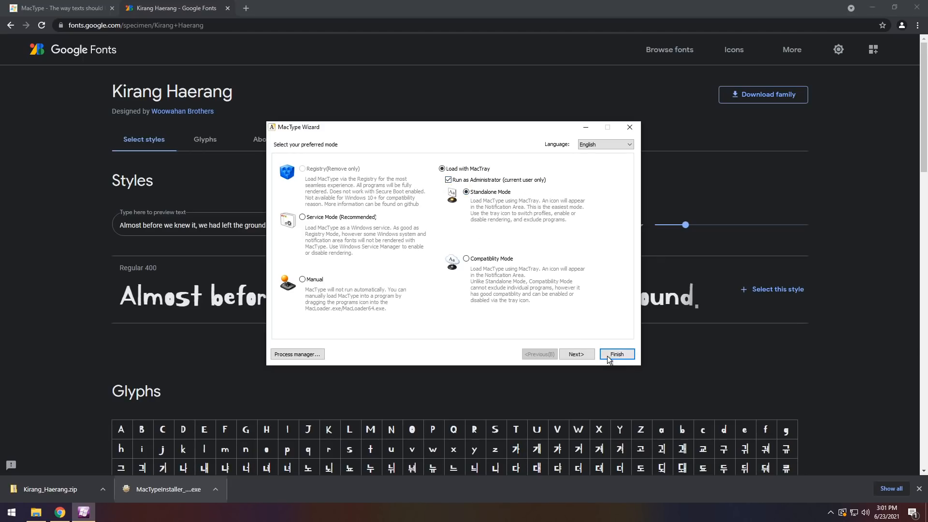
{"action": "left_click", "coordinate": [615, 354]}
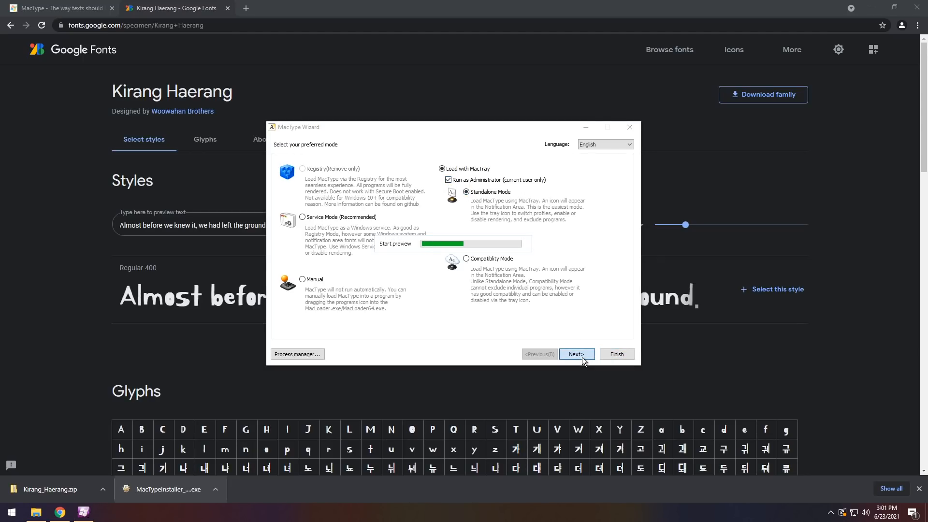
{"action": "left_click", "coordinate": [575, 354]}
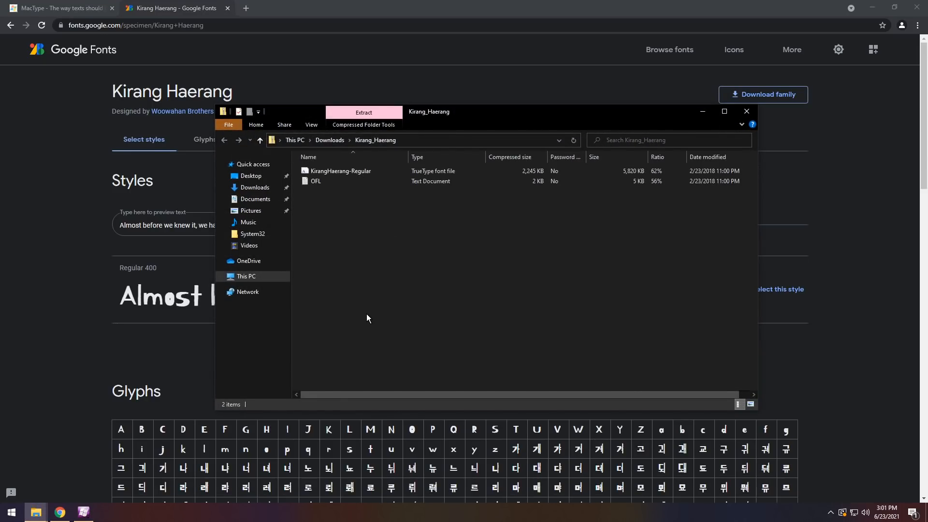
{"action": "mouse_move", "coordinate": [356, 261]}
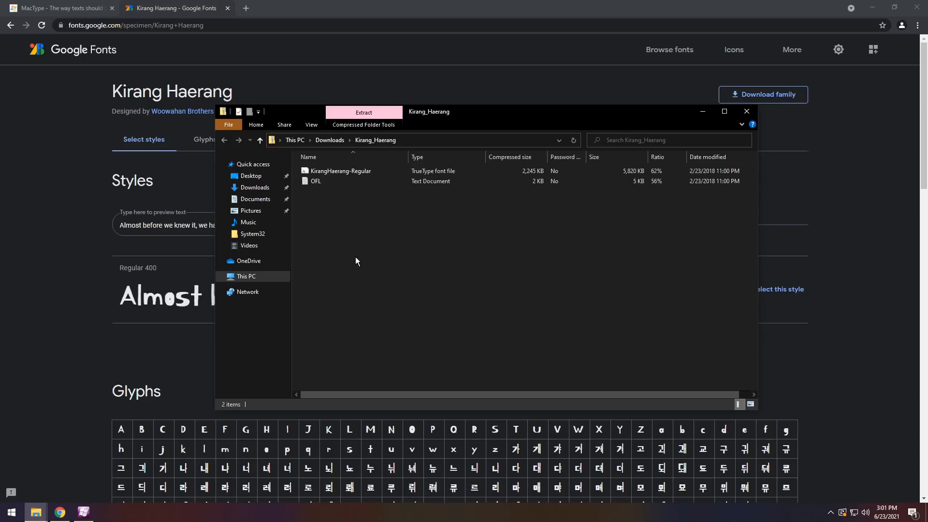
- Extract the KirangHaerang-Regular font file and OFL text from the zip into Downloads
{"action": "key", "text": "ctrl+a"}
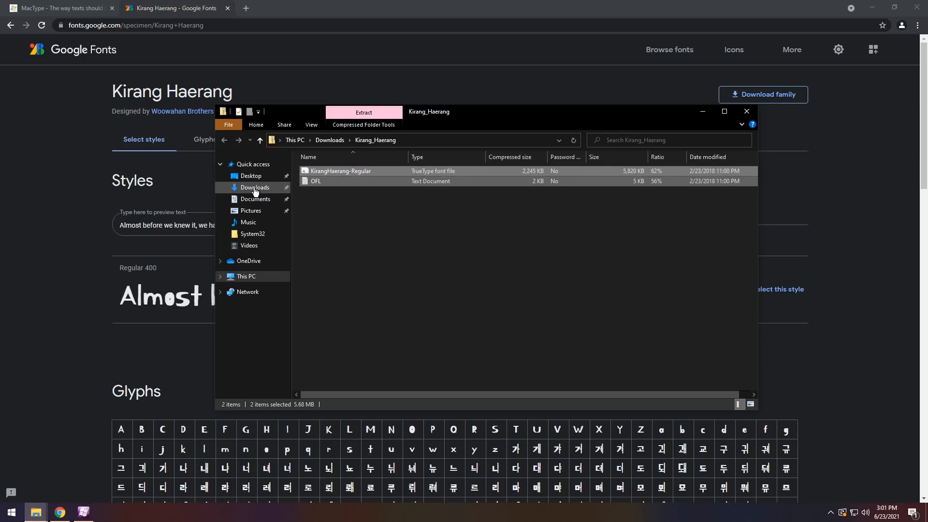
{"action": "left_click", "coordinate": [254, 187]}
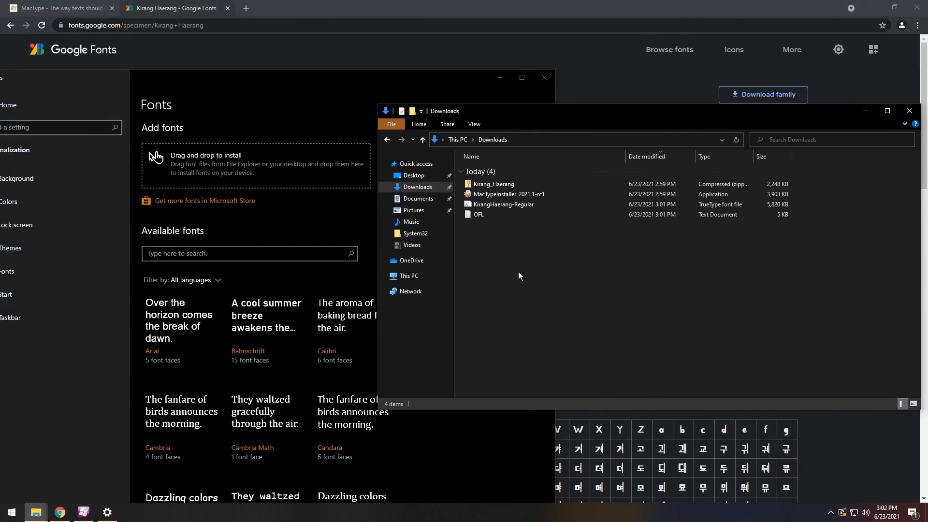
- Install KirangHaerang-Regular.ttf through the Windows Fonts drag-and-drop area
{"action": "left_click", "coordinate": [504, 204]}
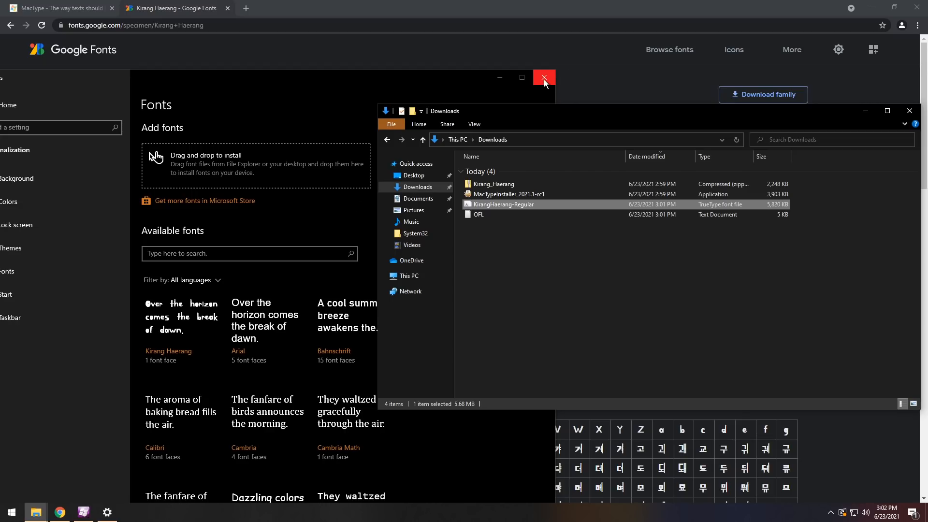
- Close Settings and start a brand-new profile in MacType Tuner
{"action": "left_click", "coordinate": [543, 77]}
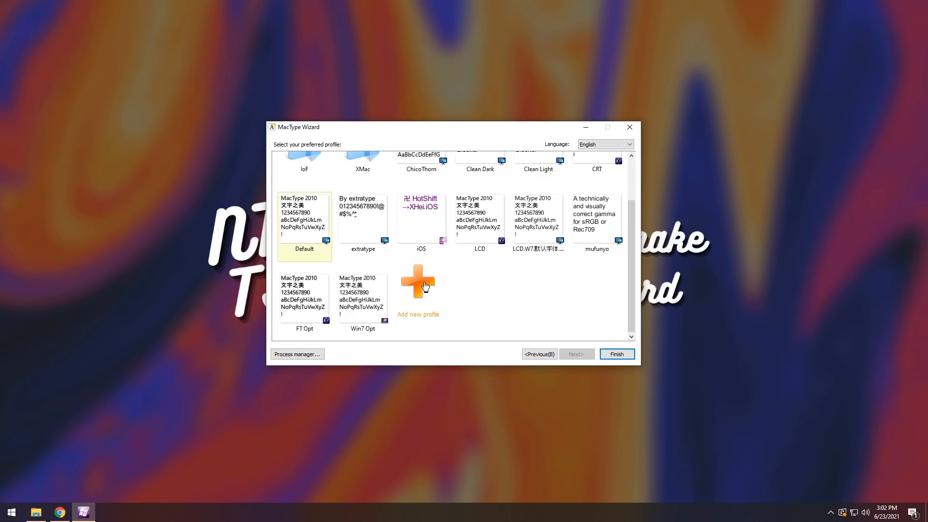
{"action": "left_click", "coordinate": [417, 282]}
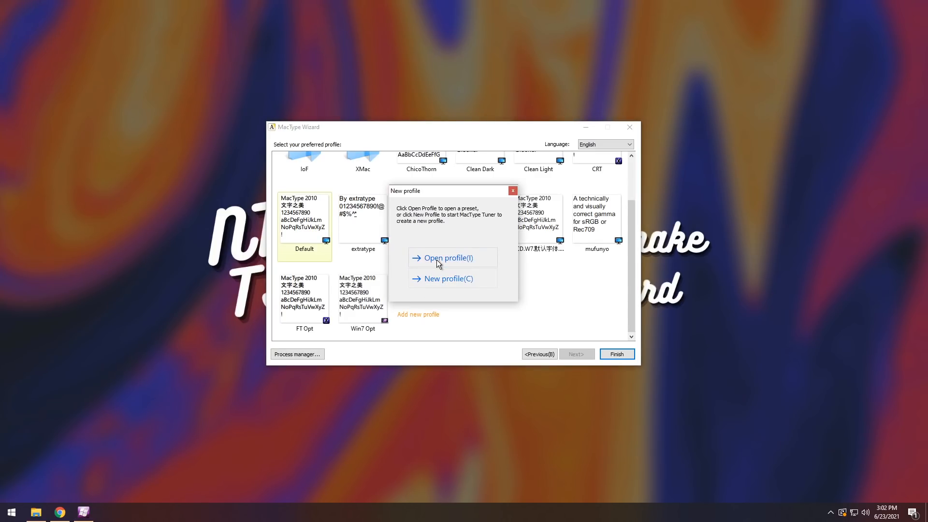
{"action": "left_click", "coordinate": [447, 278]}
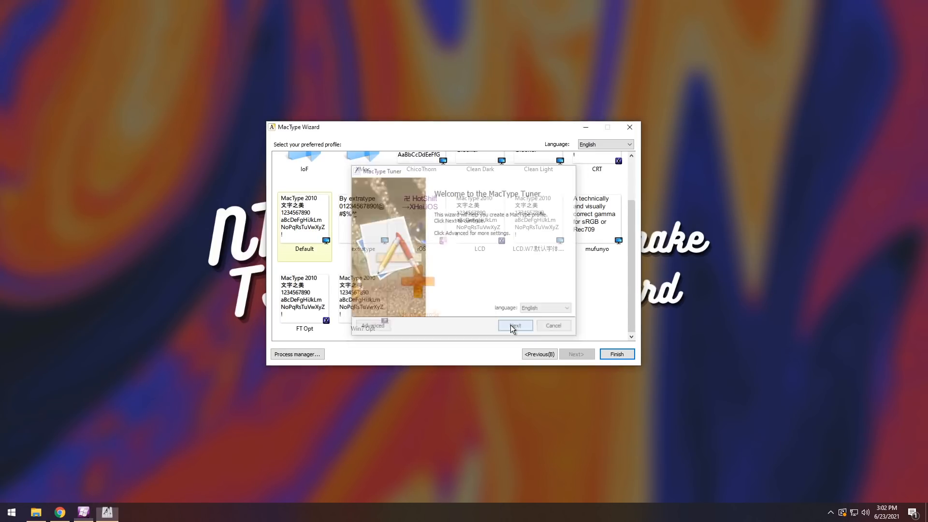
- Set Kirang Haerang as the tuner's preview font
{"action": "left_click", "coordinate": [514, 325]}
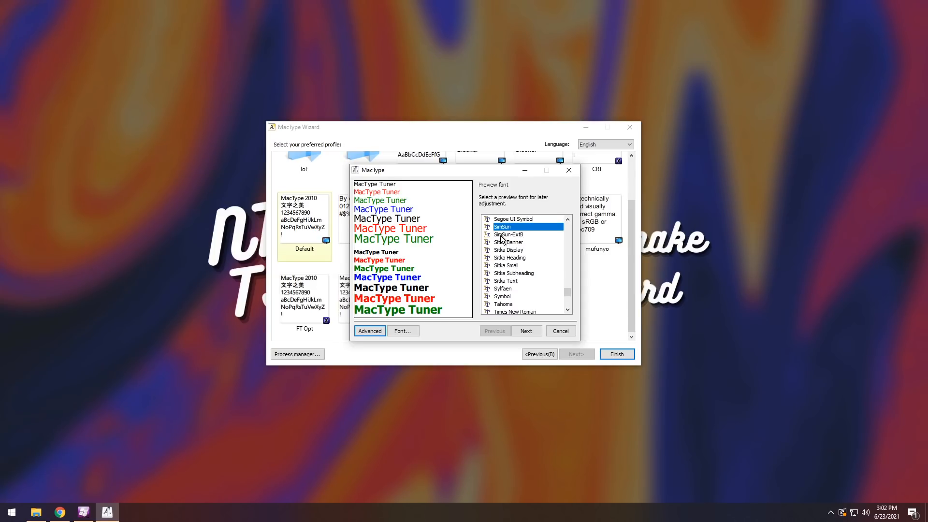
{"action": "mouse_move", "coordinate": [524, 266]}
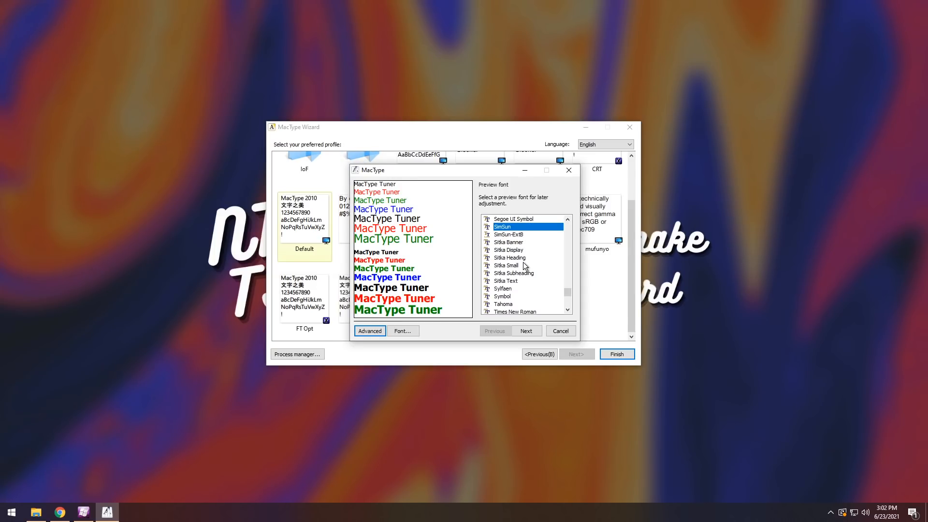
{"action": "scroll", "scroll_direction": "down", "scroll_amount": 3}
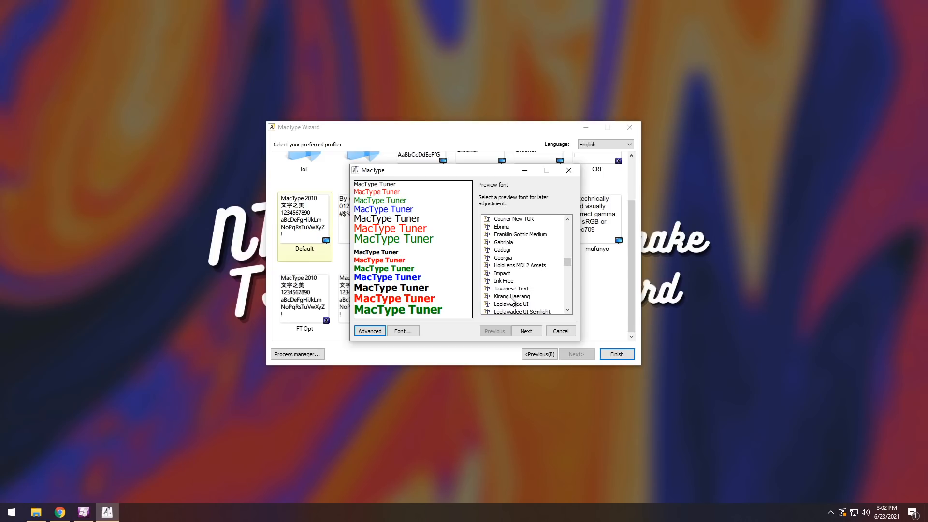
{"action": "left_click", "coordinate": [511, 296]}
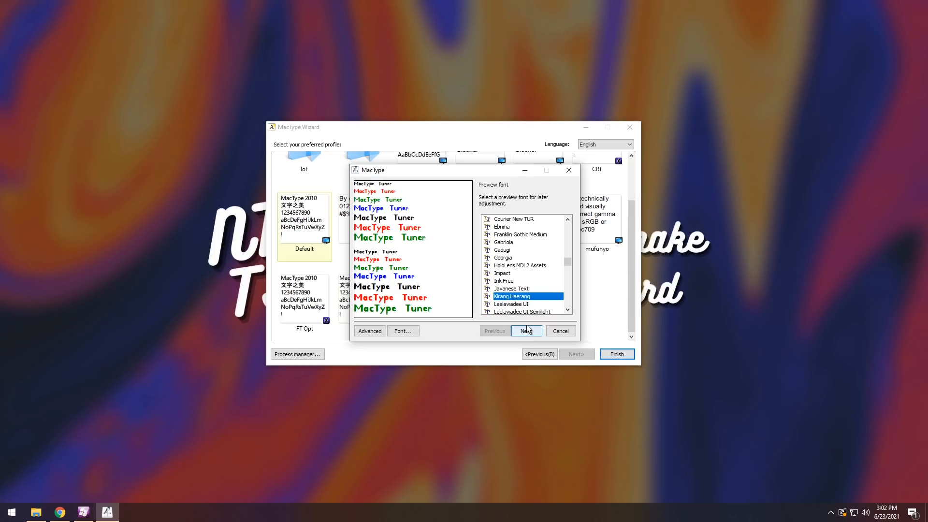
{"action": "left_click", "coordinate": [525, 330]}
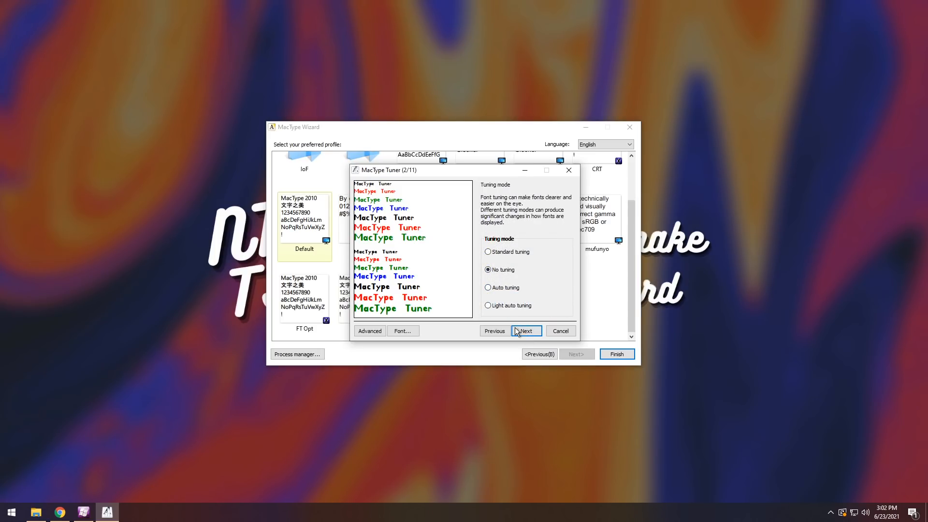
{"action": "mouse_move", "coordinate": [516, 320]}
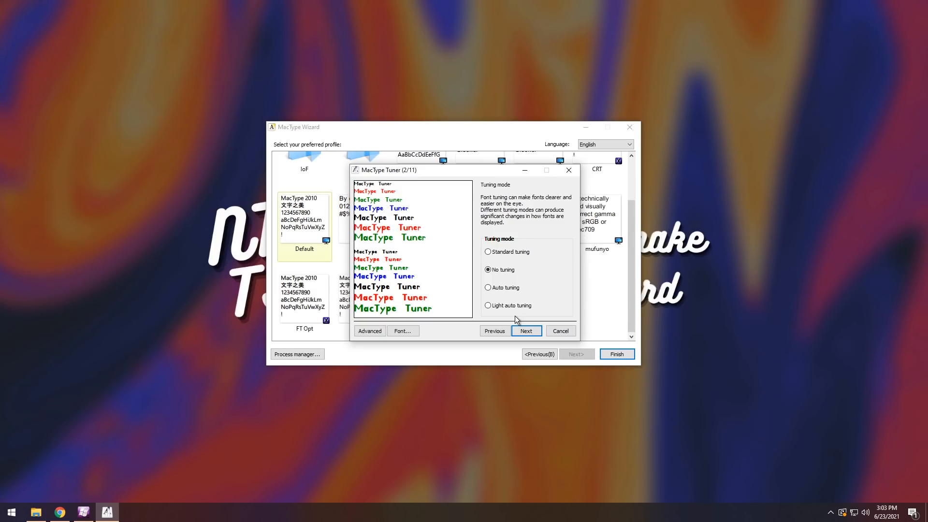
- Choose Auto tuning as the font tuning mode
{"action": "left_click", "coordinate": [488, 306]}
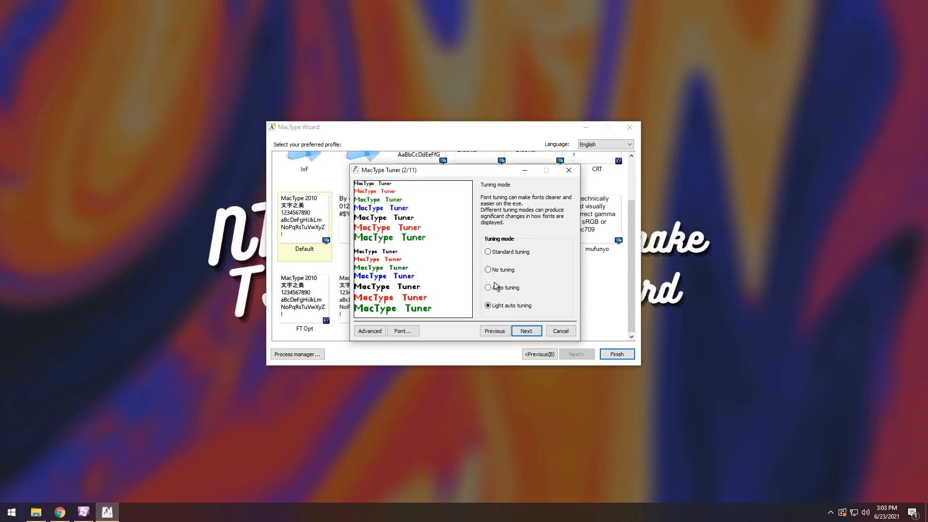
{"action": "left_click", "coordinate": [488, 288]}
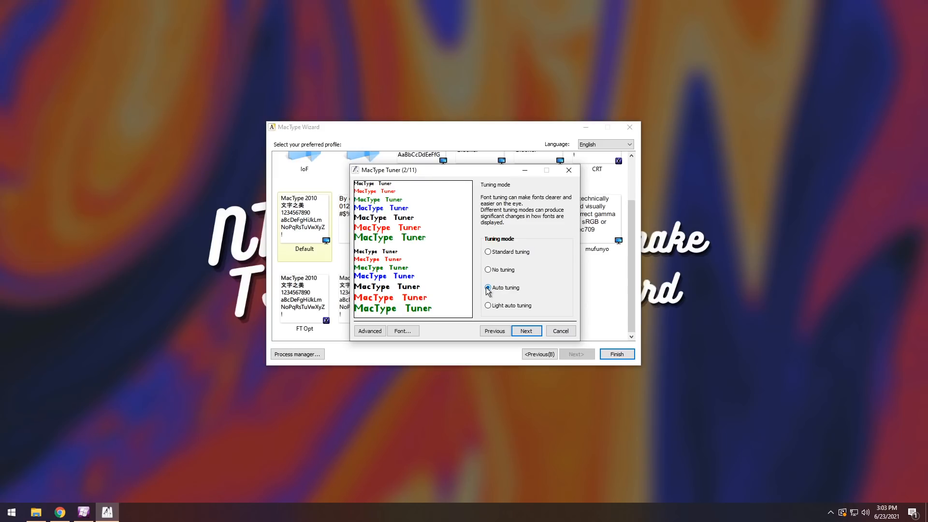
{"action": "left_click", "coordinate": [526, 330]}
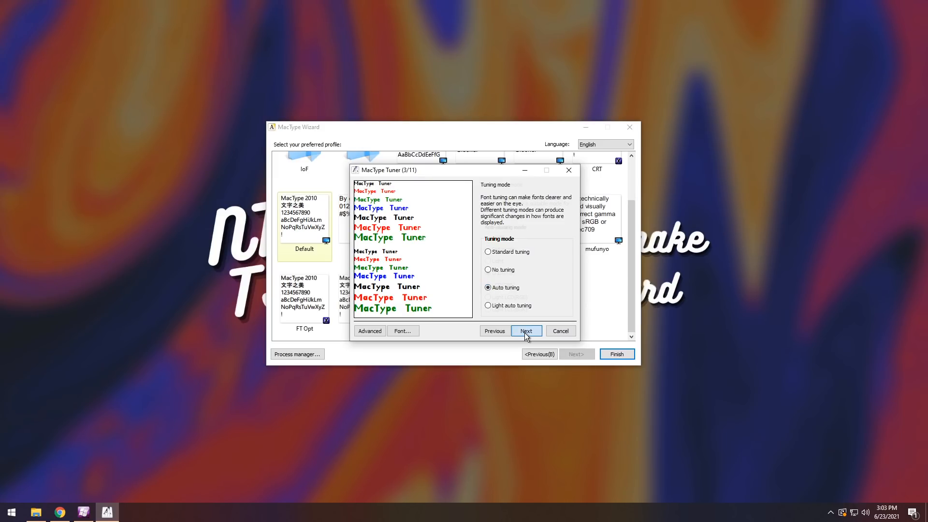
- Keep LCD (RGB) anti-aliasing and set the bold mode to Horizontal bold only
{"action": "left_click", "coordinate": [525, 330]}
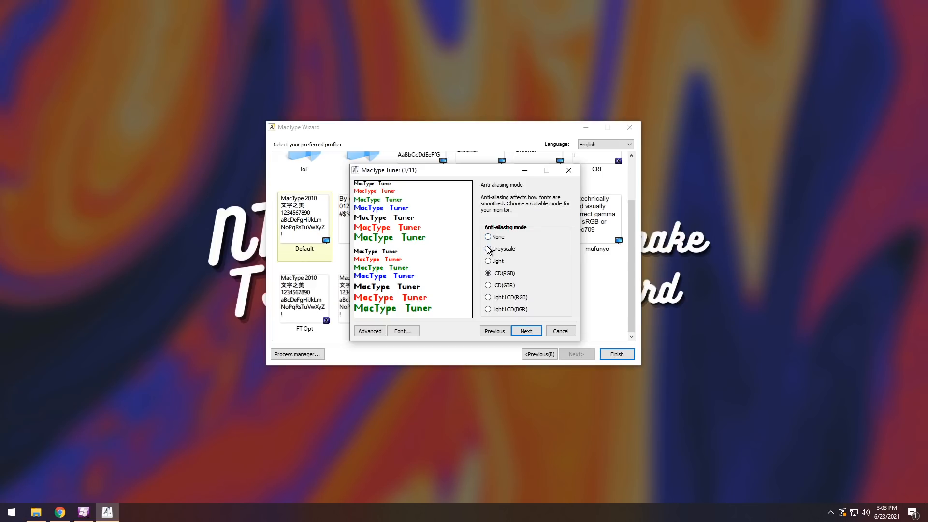
{"action": "mouse_move", "coordinate": [487, 243]}
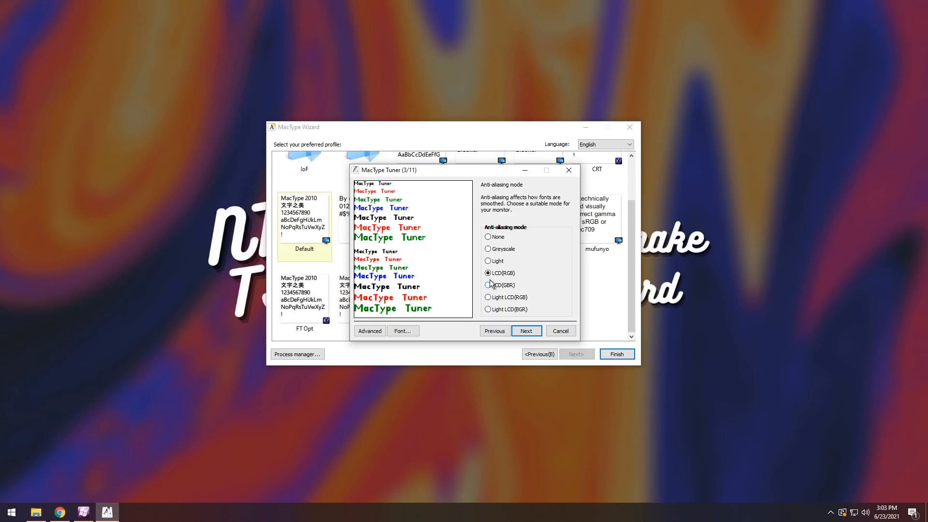
{"action": "left_click", "coordinate": [525, 330]}
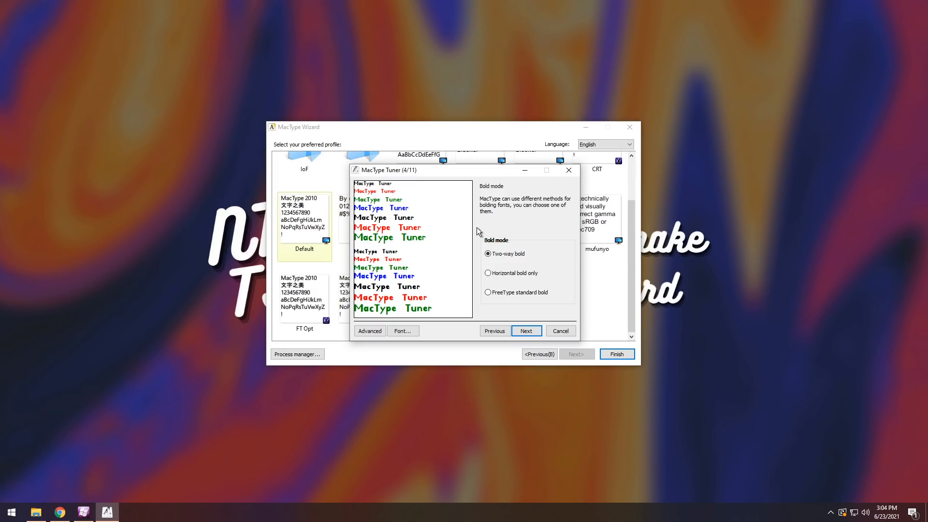
{"action": "left_click", "coordinate": [488, 292]}
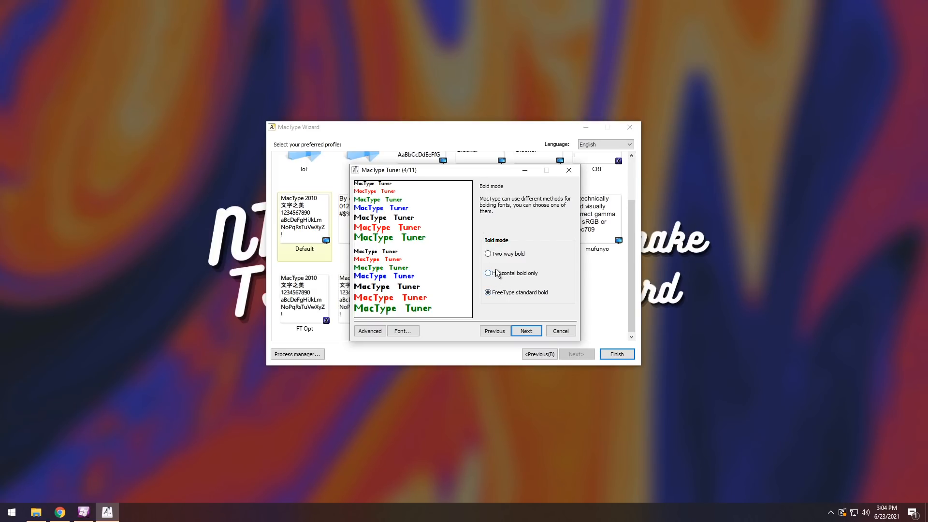
{"action": "left_click", "coordinate": [488, 273]}
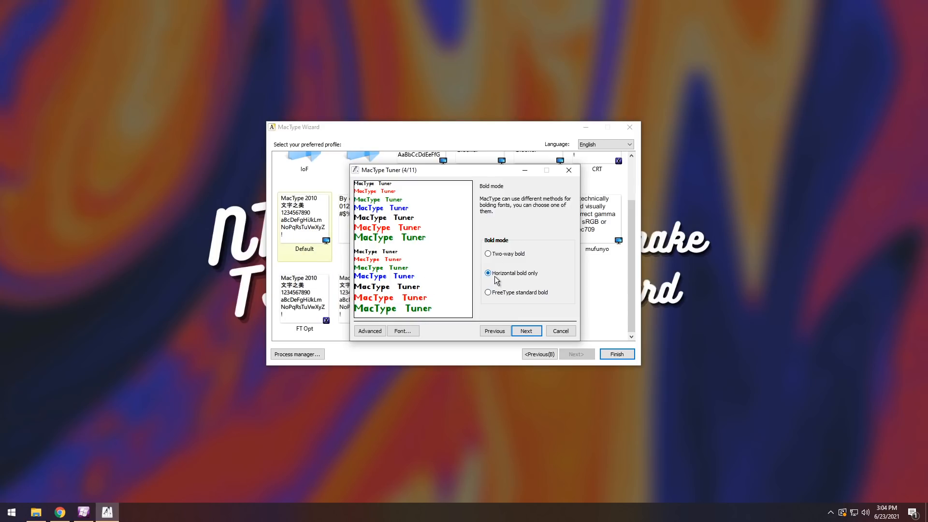
{"action": "left_click", "coordinate": [525, 330]}
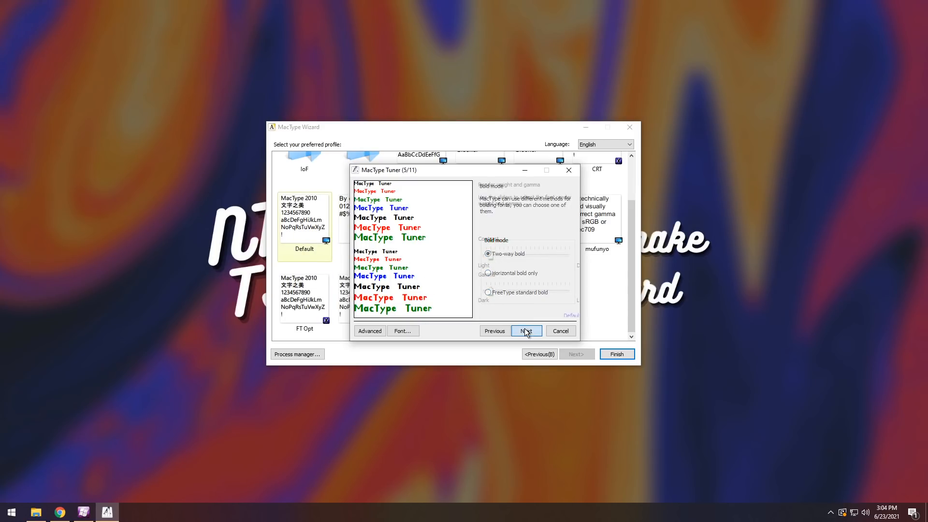
- Nudge the render Contrast and Gamma sliders slightly higher
{"action": "left_click", "coordinate": [525, 330]}
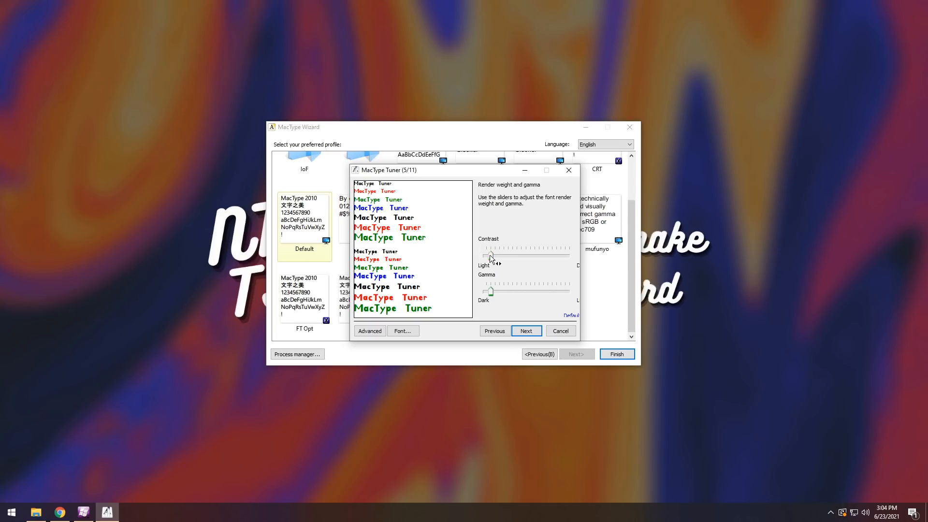
{"action": "left_click_drag", "start_coordinate": [486, 256], "coordinate": [515, 255]}
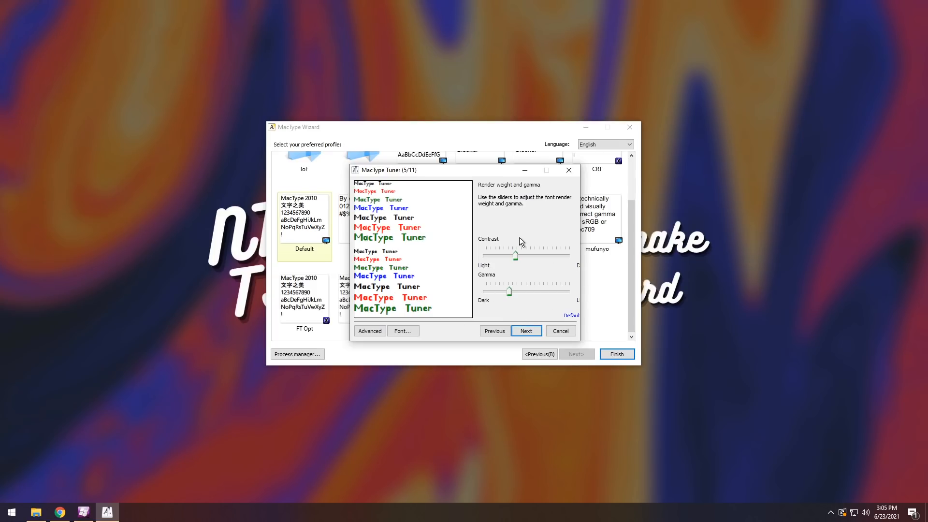
{"action": "left_click", "coordinate": [525, 331]}
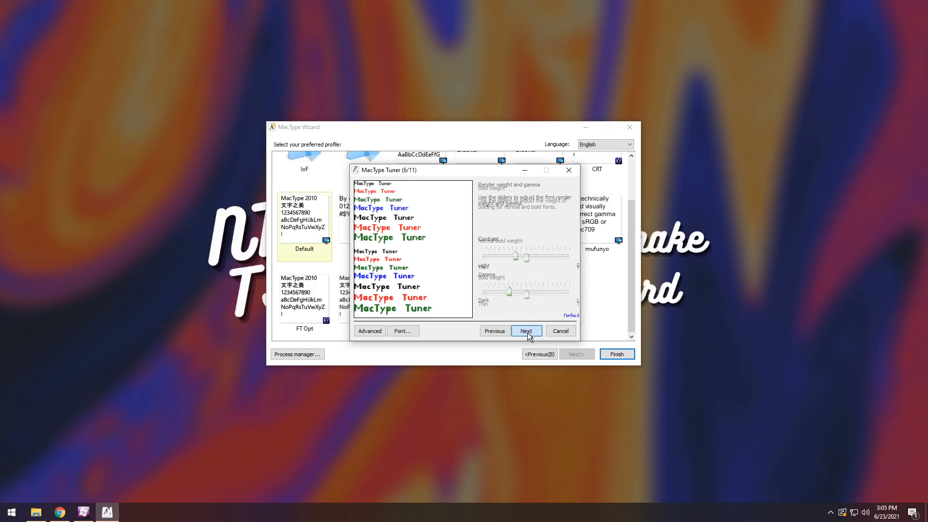
- Make normal text bolding heavier and skip past the italics, contrast and colour pages
{"action": "left_click", "coordinate": [526, 331]}
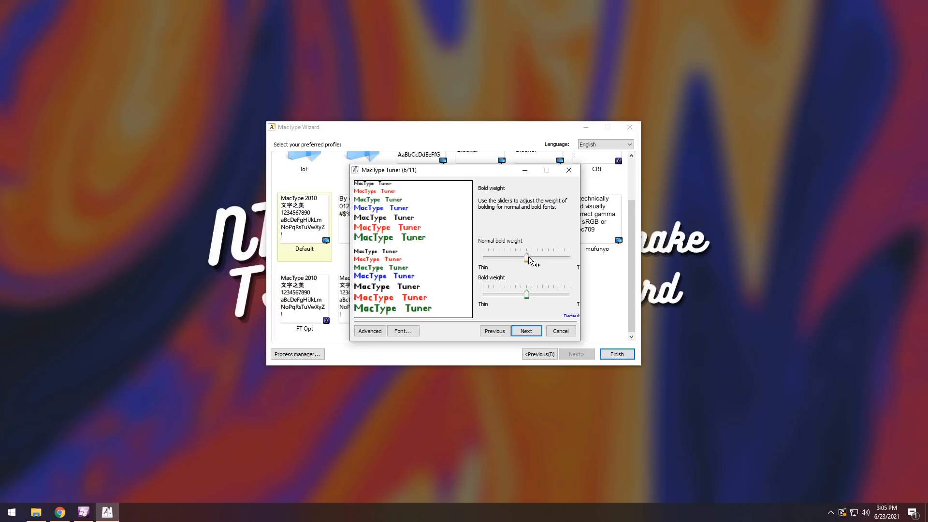
{"action": "left_click_drag", "start_coordinate": [526, 257], "coordinate": [547, 256]}
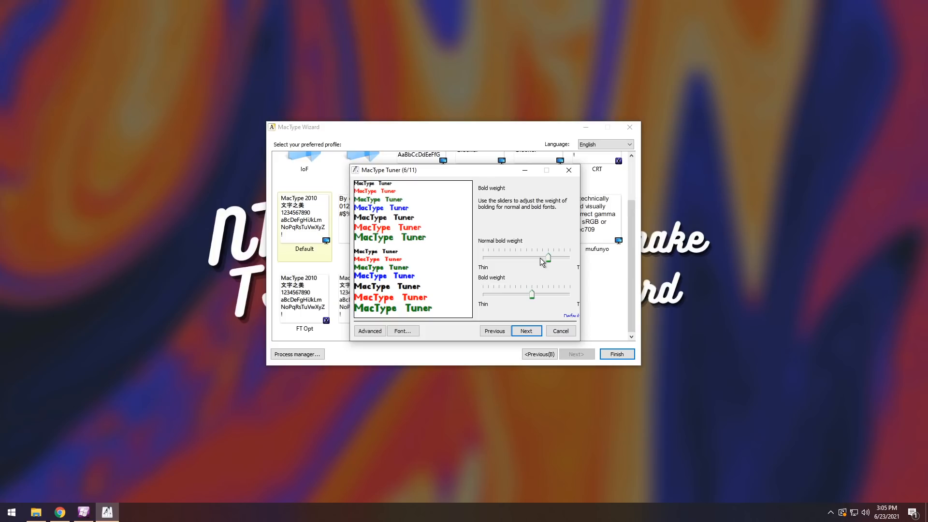
{"action": "left_click", "coordinate": [524, 330]}
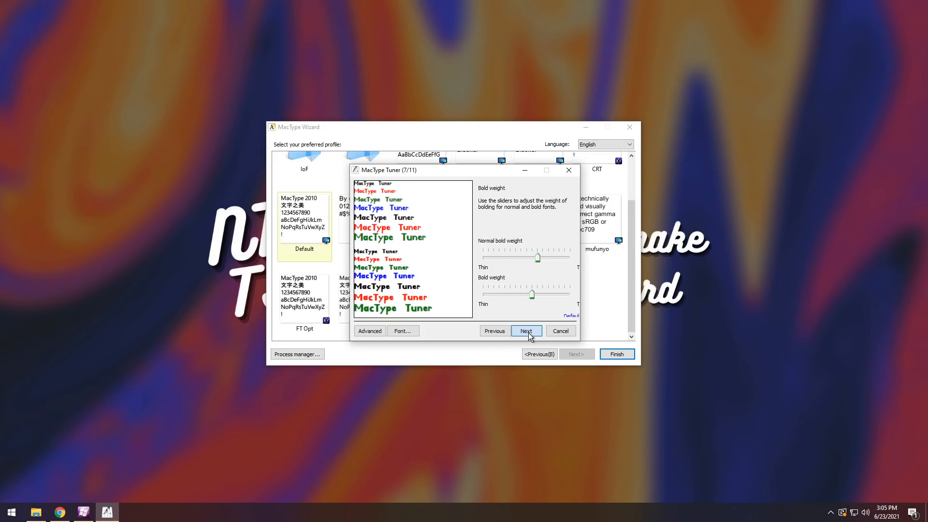
{"action": "left_click", "coordinate": [525, 331]}
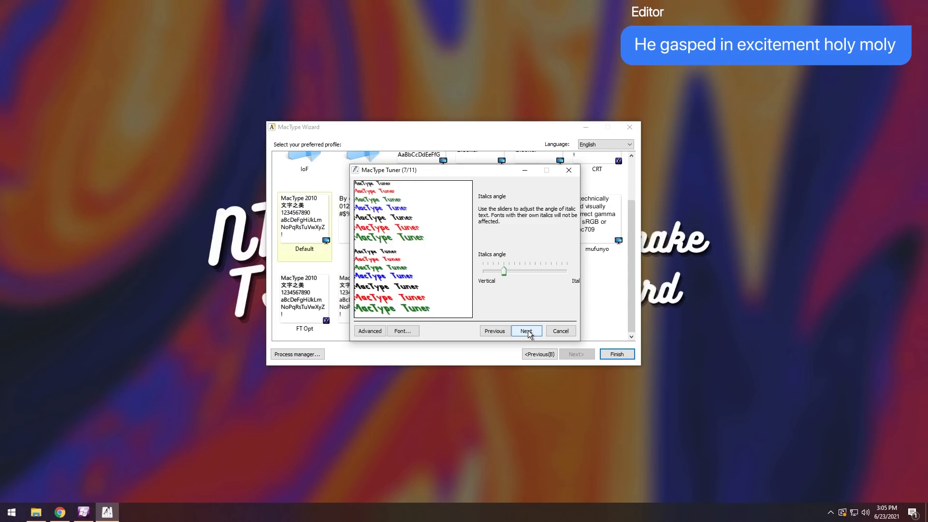
{"action": "left_click", "coordinate": [526, 331]}
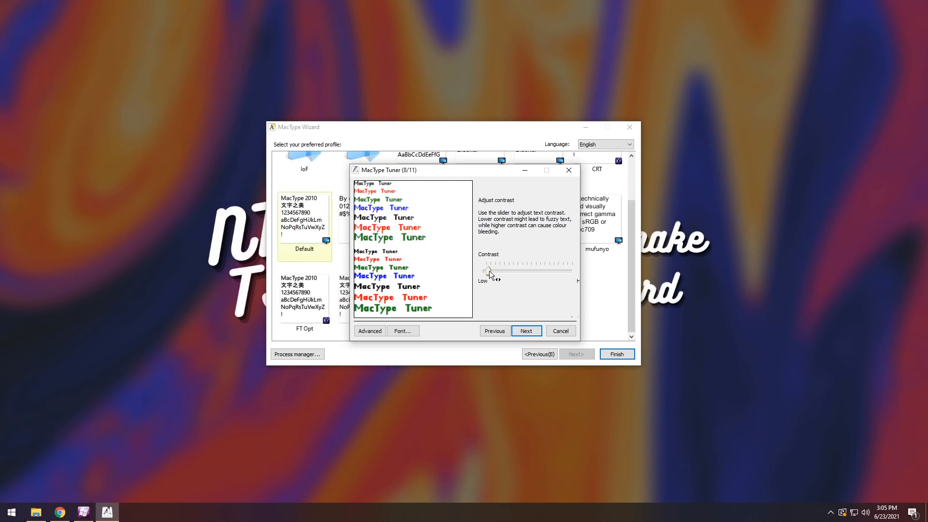
{"action": "left_click", "coordinate": [526, 331]}
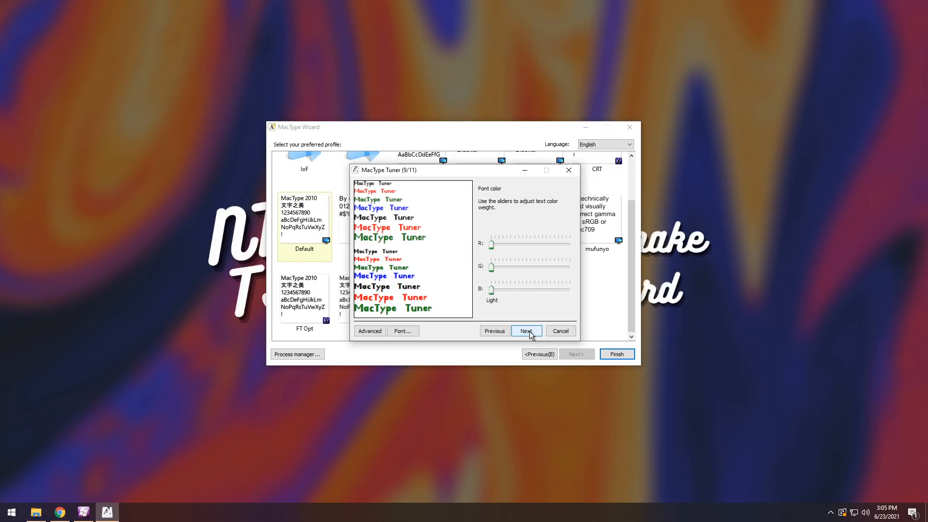
{"action": "left_click", "coordinate": [525, 330]}
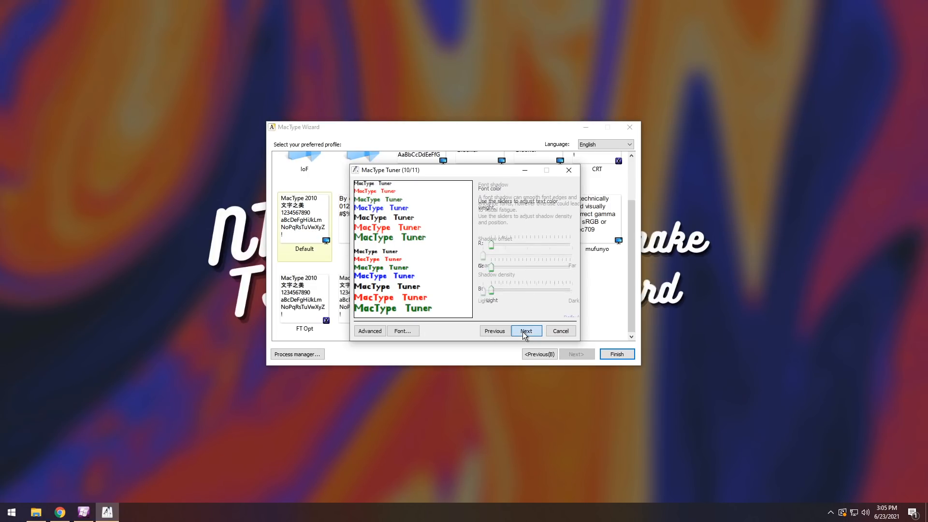
- Move the font shadow farther from the text and choose LCD Optimization 1
{"action": "left_click", "coordinate": [525, 331]}
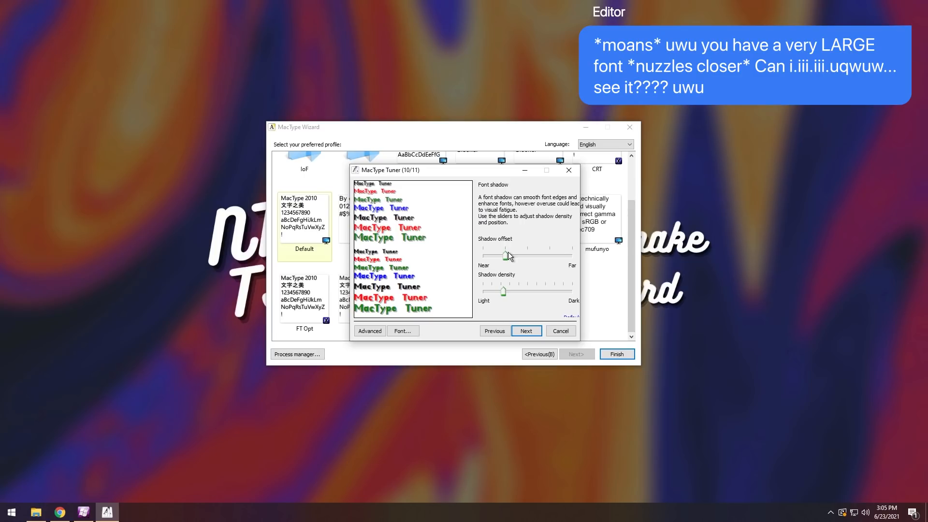
{"action": "left_click_drag", "start_coordinate": [506, 255], "coordinate": [482, 256]}
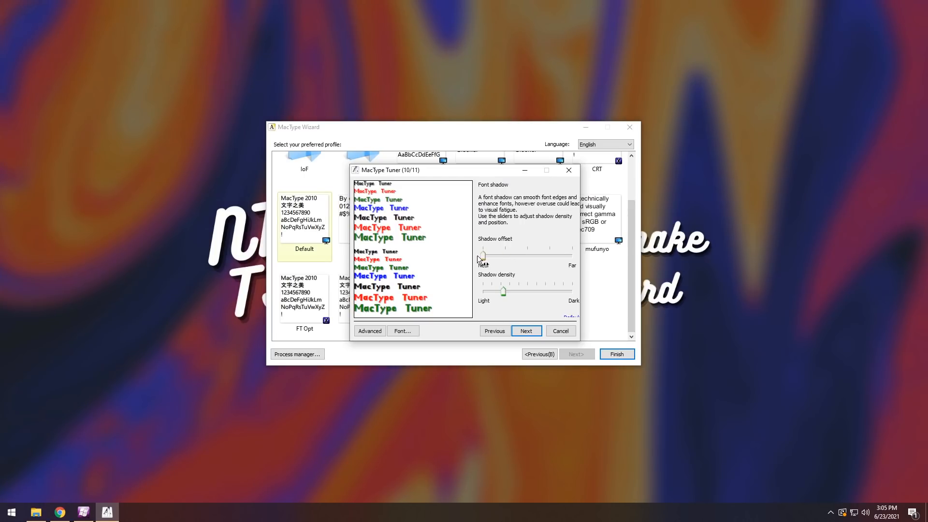
{"action": "left_click_drag", "start_coordinate": [482, 255], "coordinate": [527, 256]}
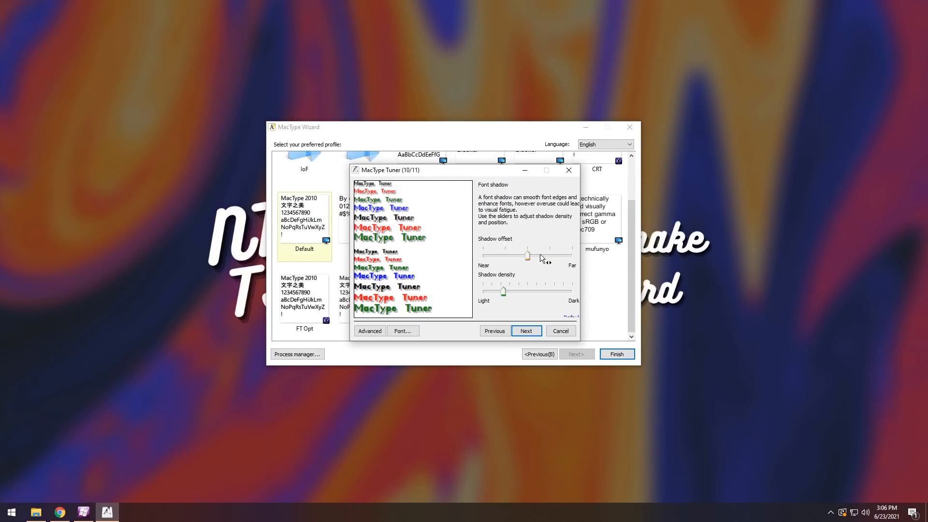
{"action": "left_click", "coordinate": [525, 331]}
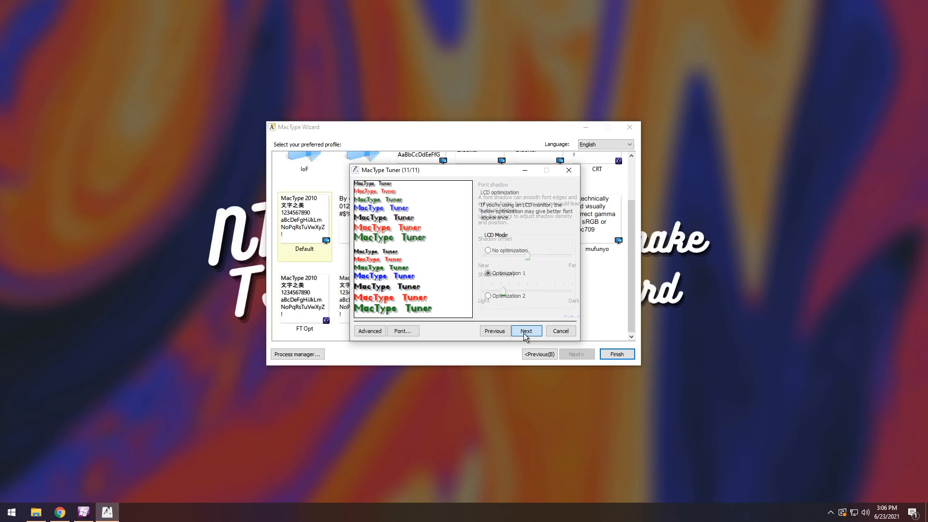
{"action": "left_click", "coordinate": [526, 330]}
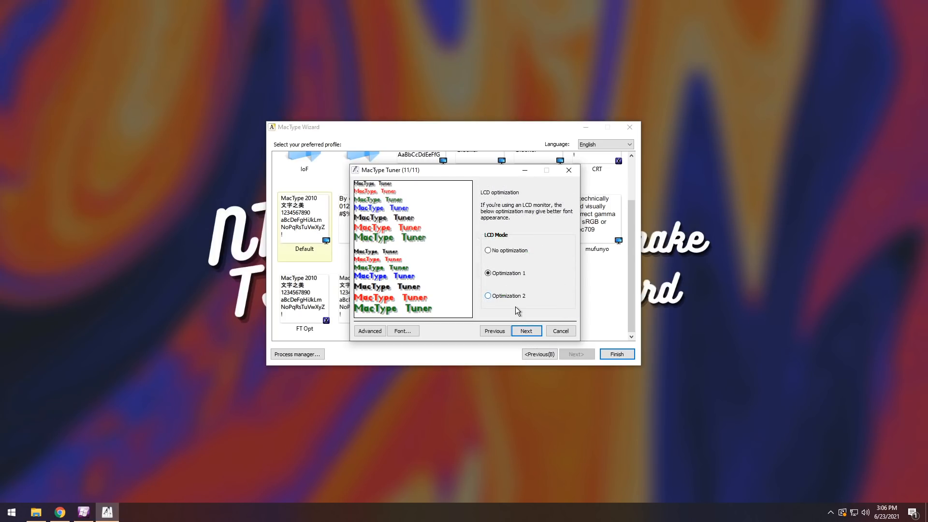
{"action": "left_click", "coordinate": [488, 295]}
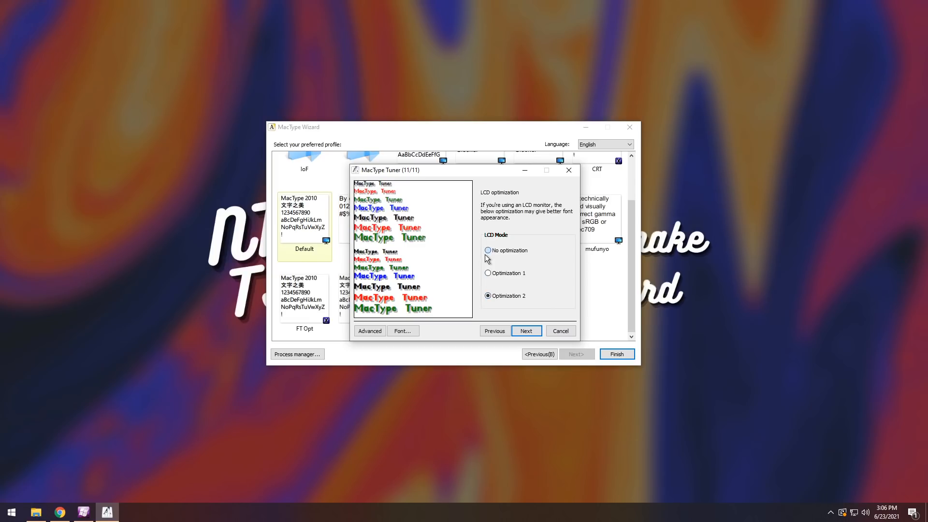
{"action": "left_click", "coordinate": [488, 272]}
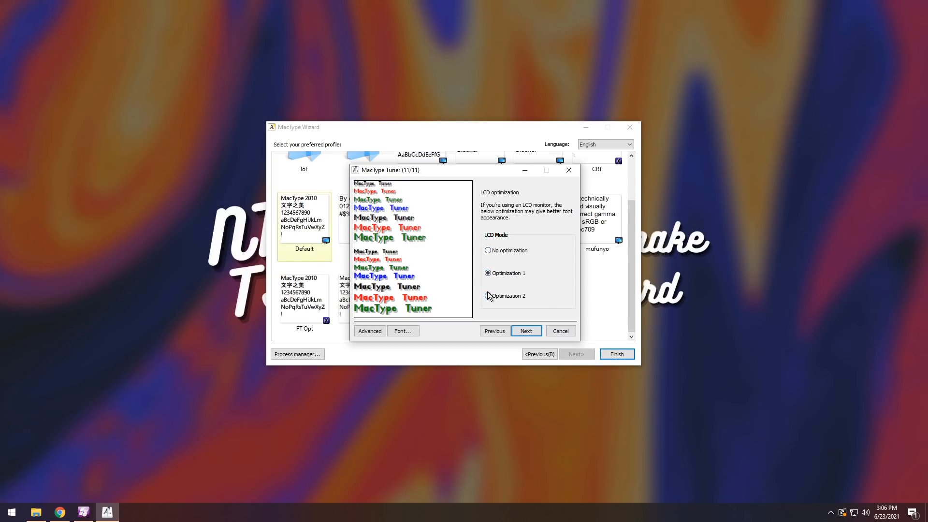
{"action": "left_click", "coordinate": [526, 331]}
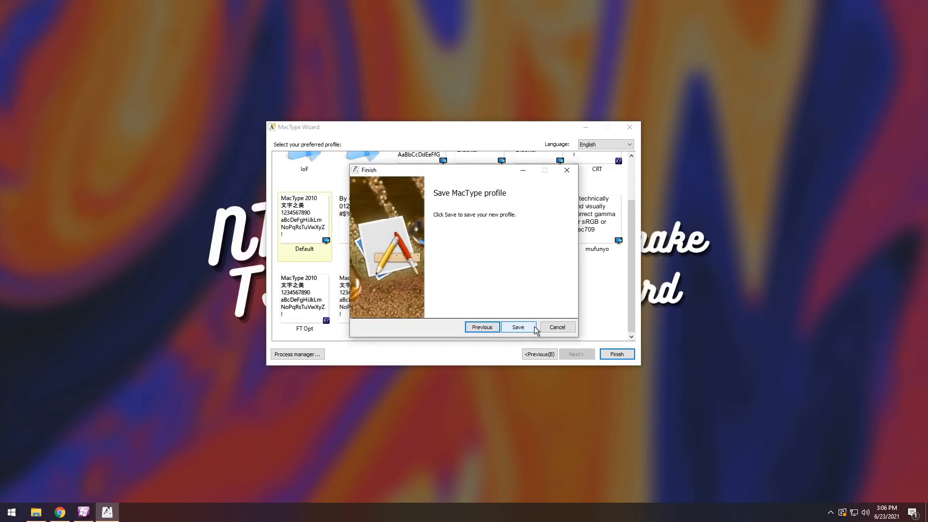
- Save the tuned profile as 'eyepain' and acknowledge the saved confirmation
{"action": "left_click", "coordinate": [517, 326]}
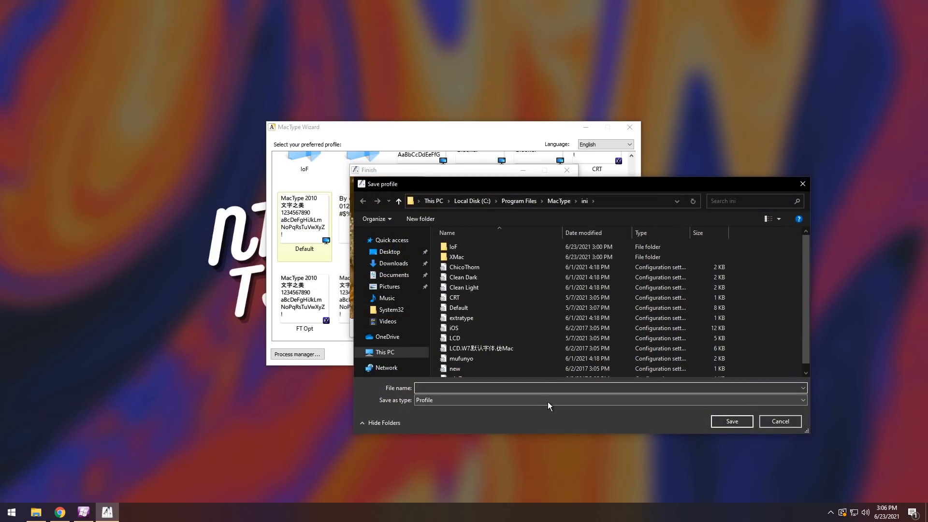
{"action": "type", "text": "eye"}
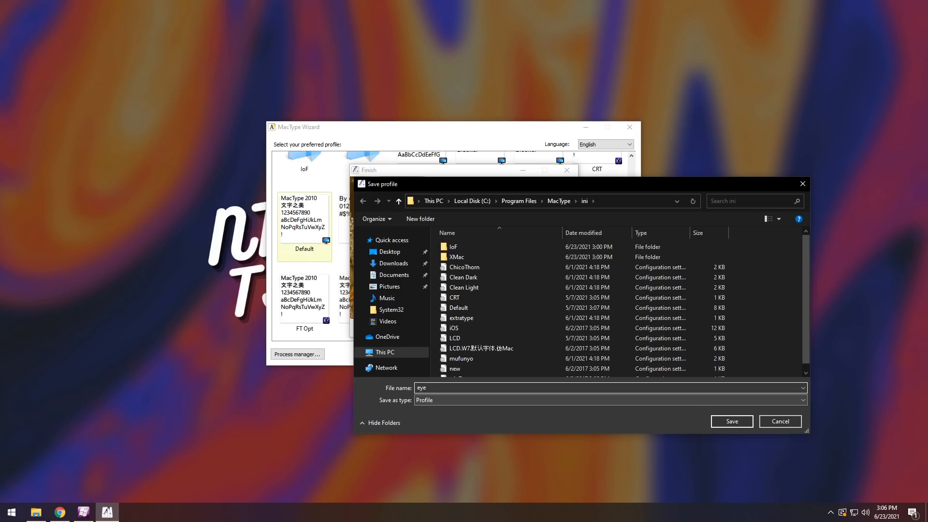
{"action": "left_click", "coordinate": [731, 421]}
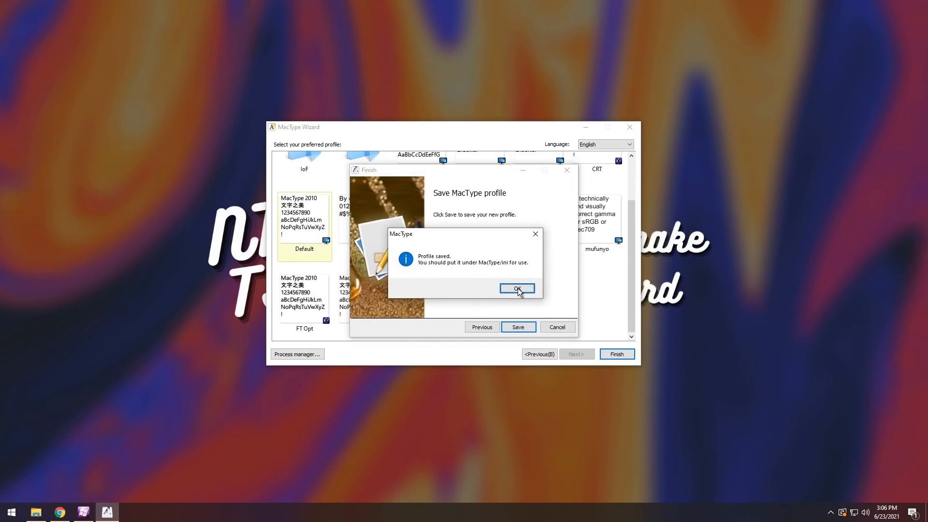
{"action": "left_click", "coordinate": [516, 288]}
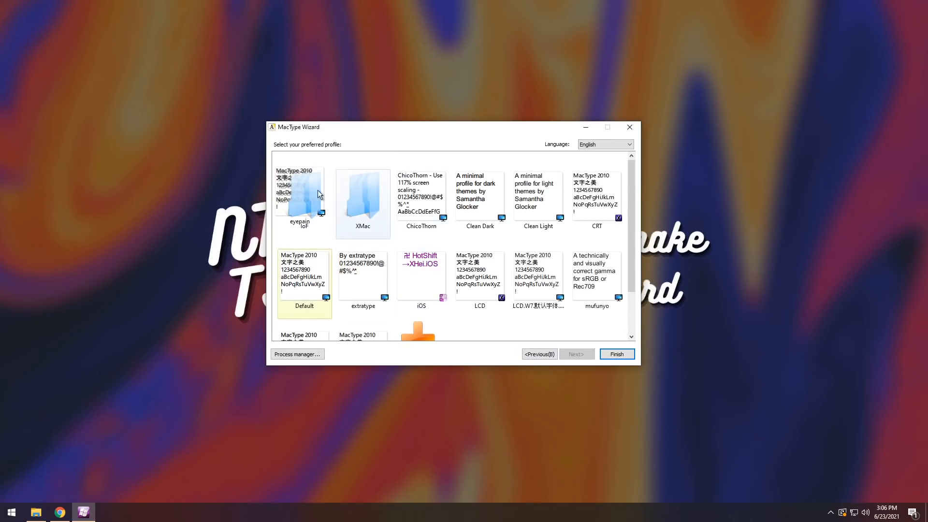
- Refresh the wizard's profile list, select eyepain, and finish setup
{"action": "left_click", "coordinate": [575, 354]}
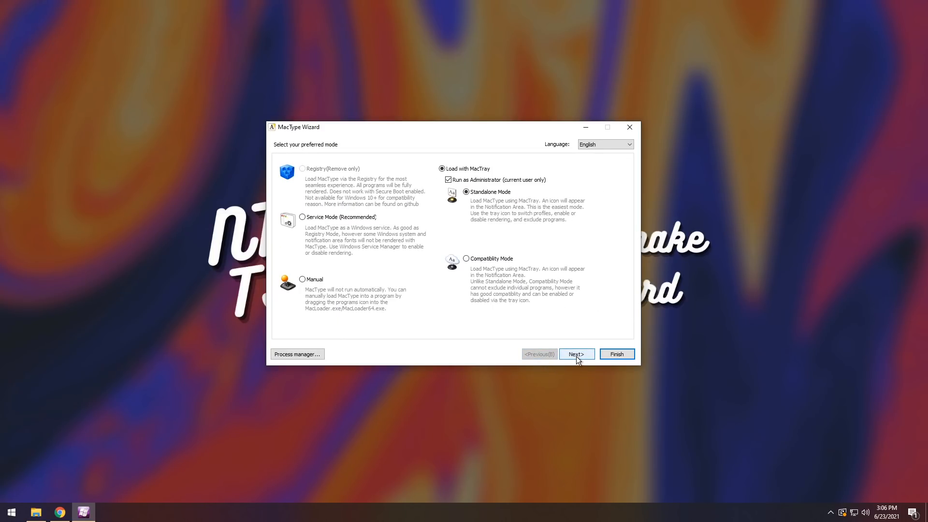
{"action": "left_click", "coordinate": [575, 353]}
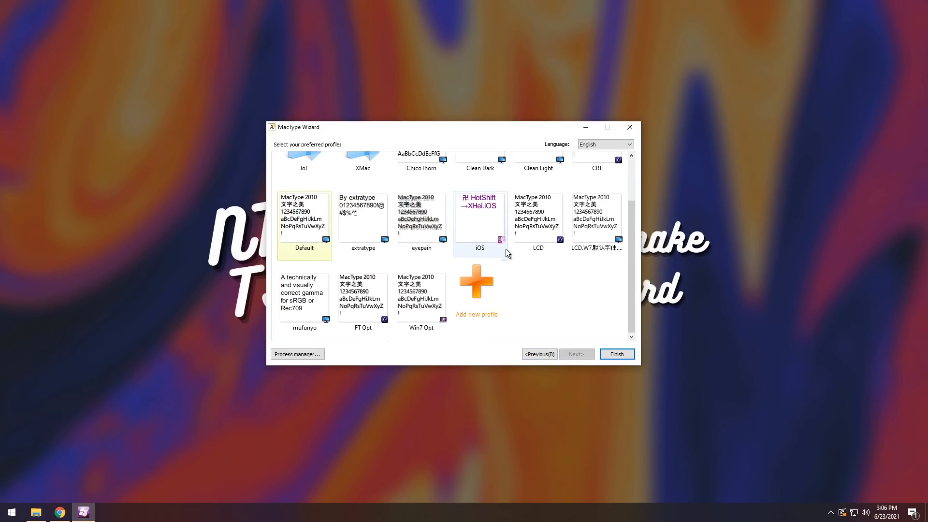
{"action": "left_click", "coordinate": [421, 219]}
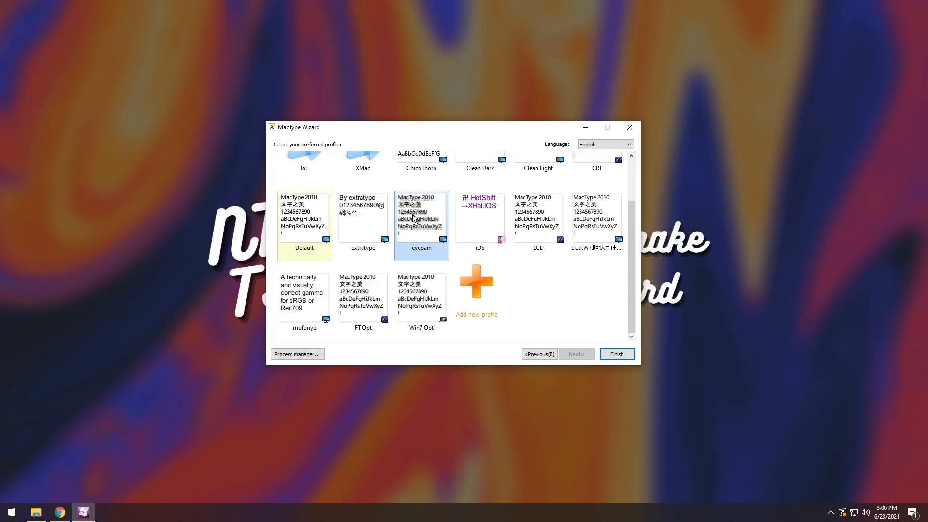
{"action": "mouse_move", "coordinate": [429, 232]}
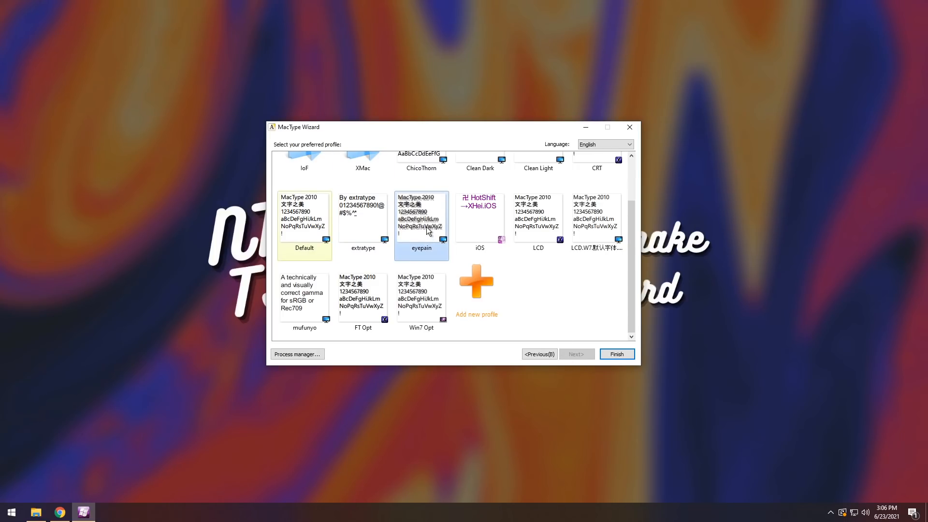
{"action": "left_click", "coordinate": [616, 353]}
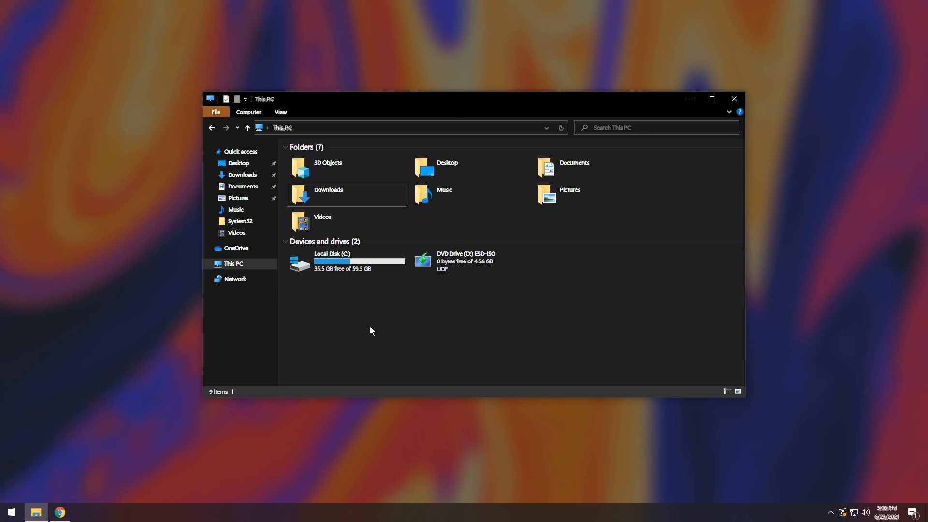
{"action": "mouse_move", "coordinate": [624, 496]}
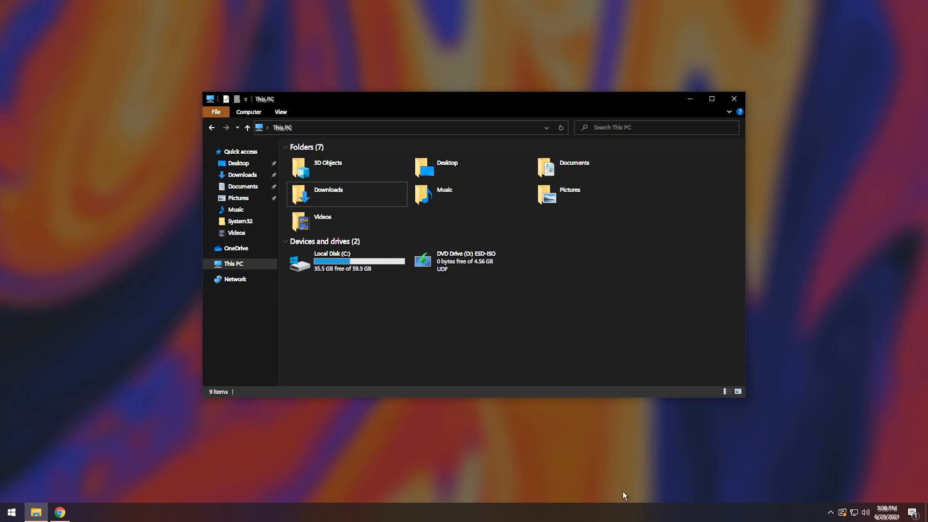
- Turn off MacType font rendering from its tray menu
{"action": "left_click", "coordinate": [831, 510]}
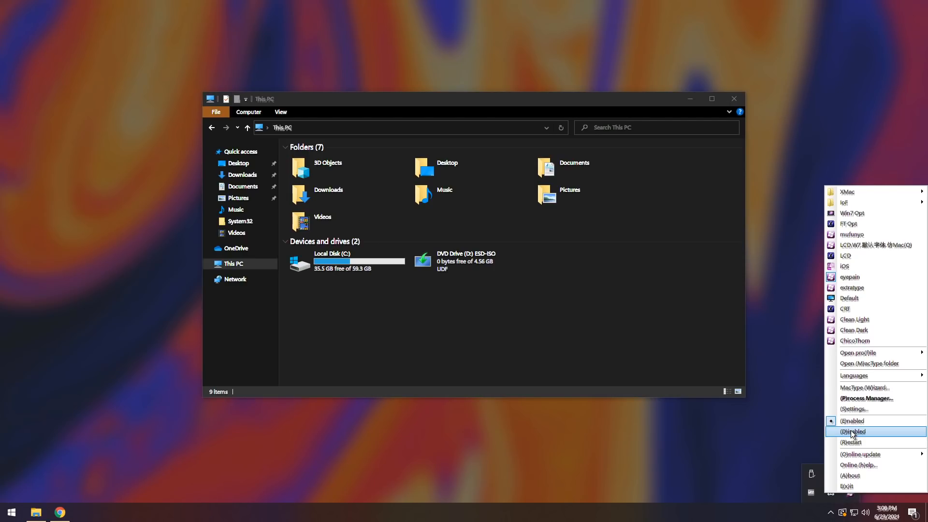
{"action": "left_click", "coordinate": [854, 430]}
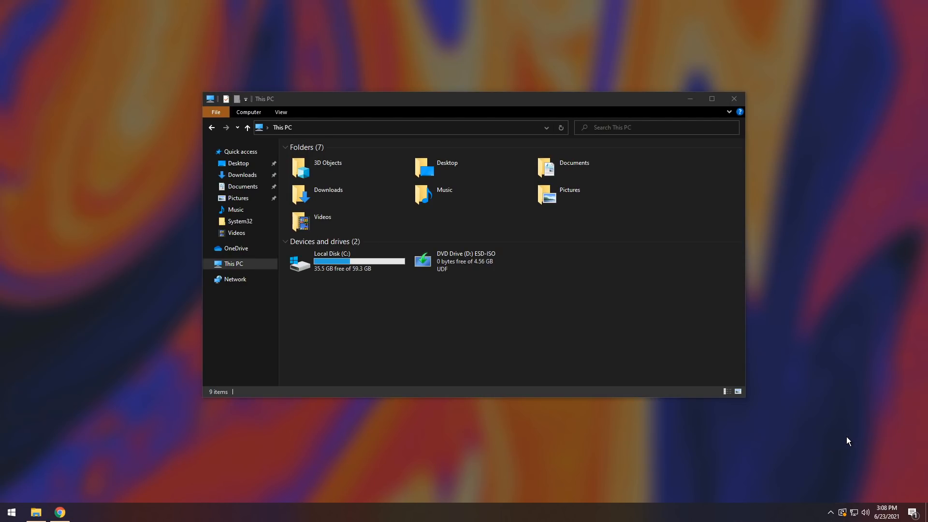
{"action": "left_click", "coordinate": [346, 261]}
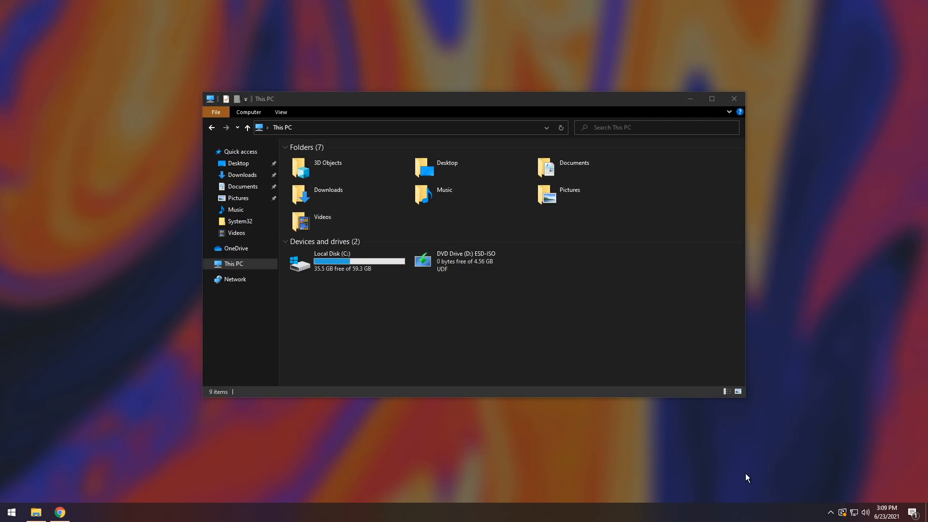
{"action": "mouse_move", "coordinate": [830, 514]}
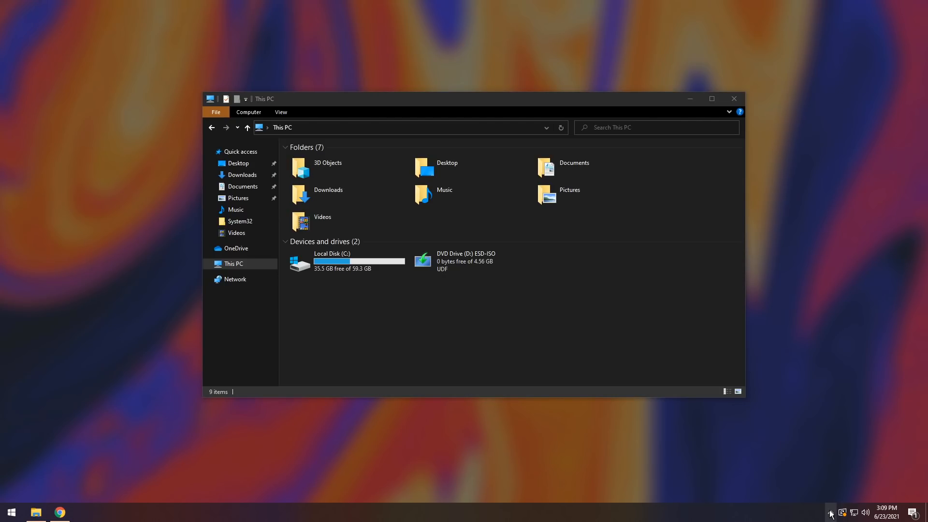
{"action": "left_click", "coordinate": [831, 512]}
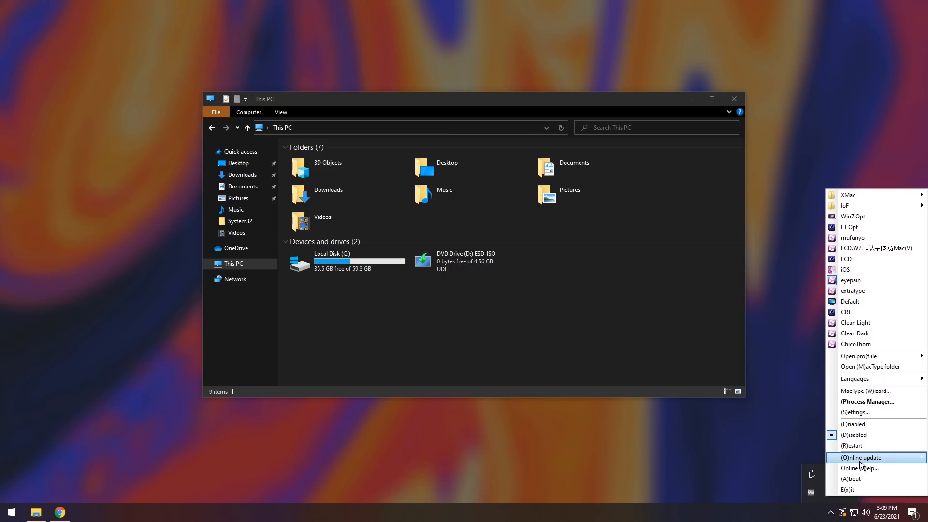
{"action": "left_click", "coordinate": [862, 457]}
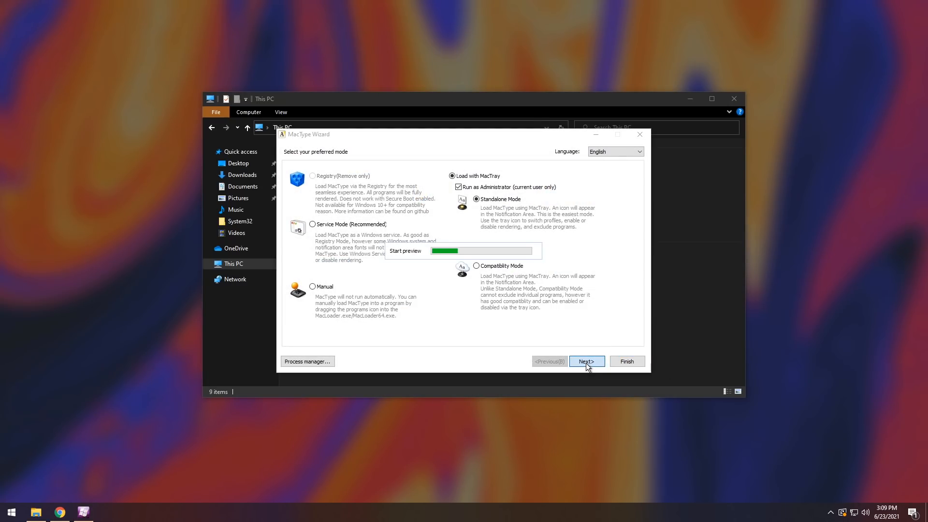
{"action": "left_click", "coordinate": [586, 361]}
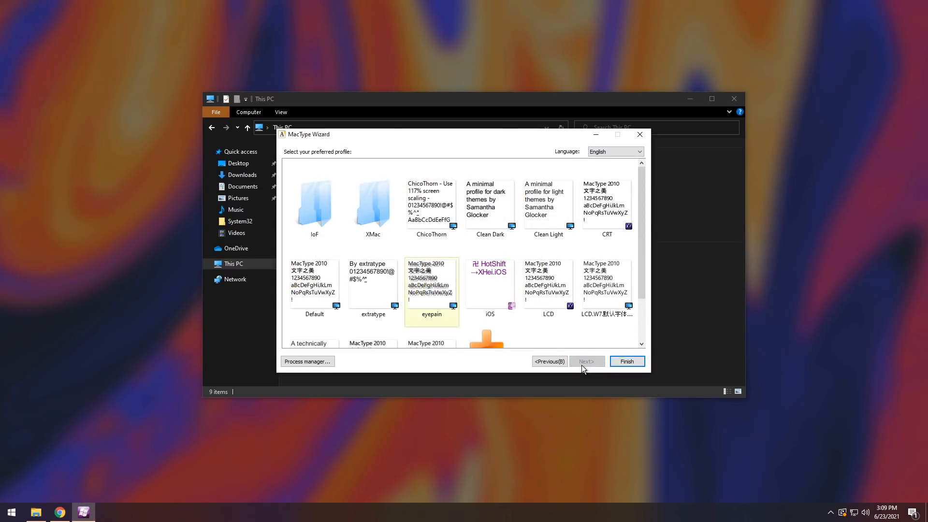
{"action": "left_click", "coordinate": [625, 361]}
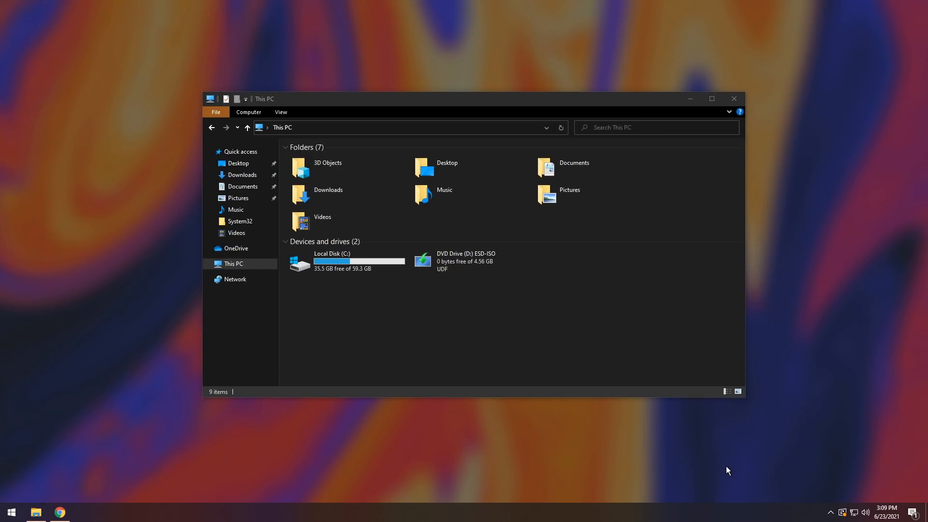
{"action": "mouse_move", "coordinate": [704, 448]}
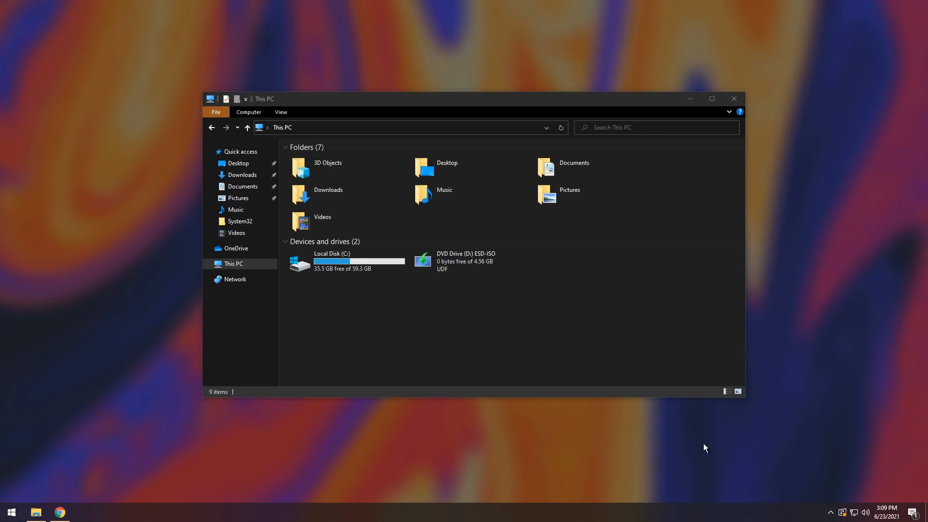
- Switch the MacType rendering profile to iOS from the tray menu
{"action": "left_click", "coordinate": [831, 513]}
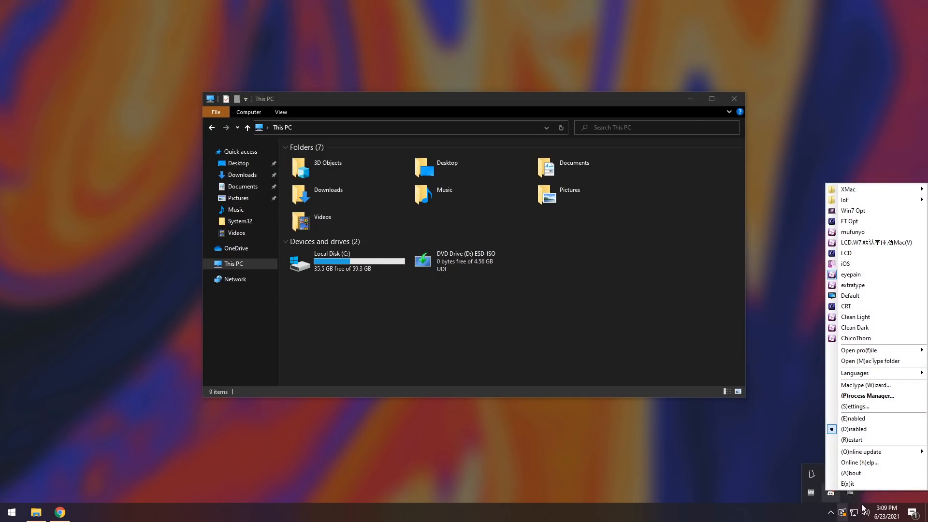
{"action": "mouse_move", "coordinate": [857, 167]}
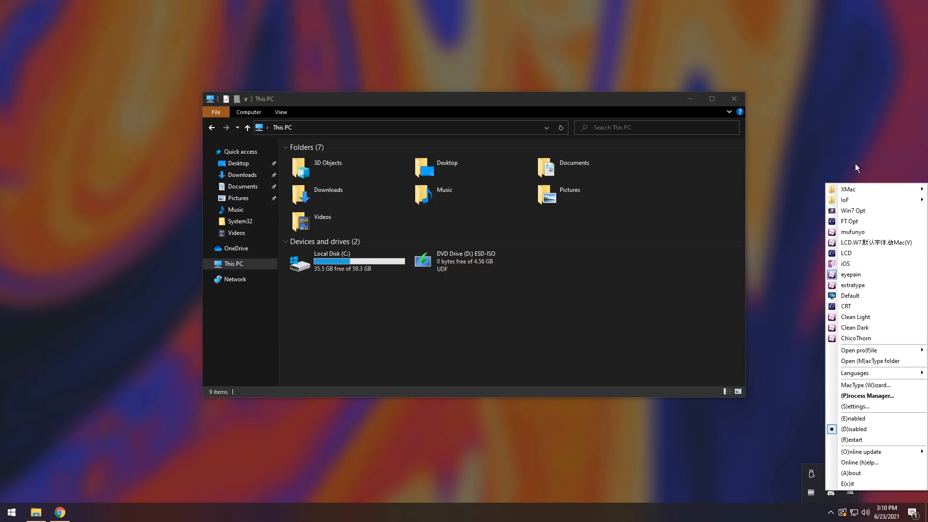
{"action": "mouse_move", "coordinate": [851, 275]}
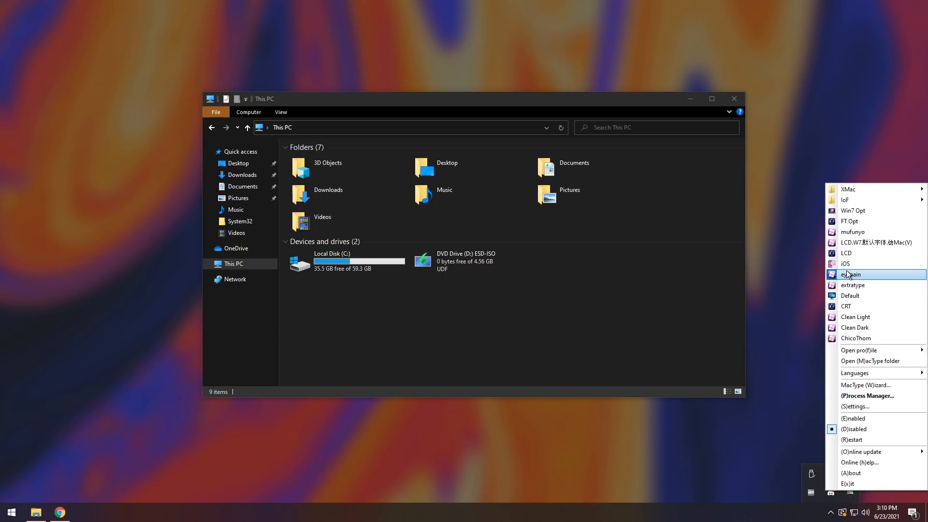
{"action": "left_click", "coordinate": [856, 267]}
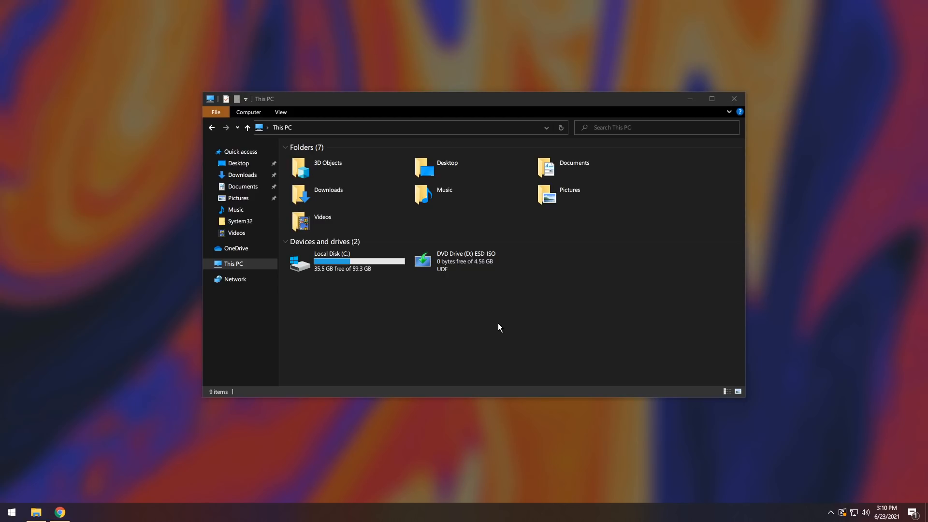
{"action": "left_click", "coordinate": [328, 190]}
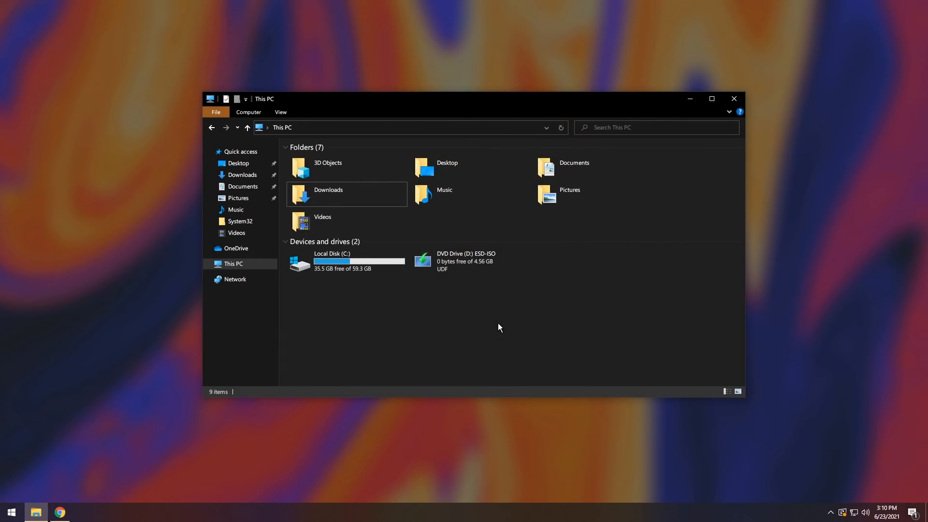
{"action": "mouse_move", "coordinate": [826, 500]}
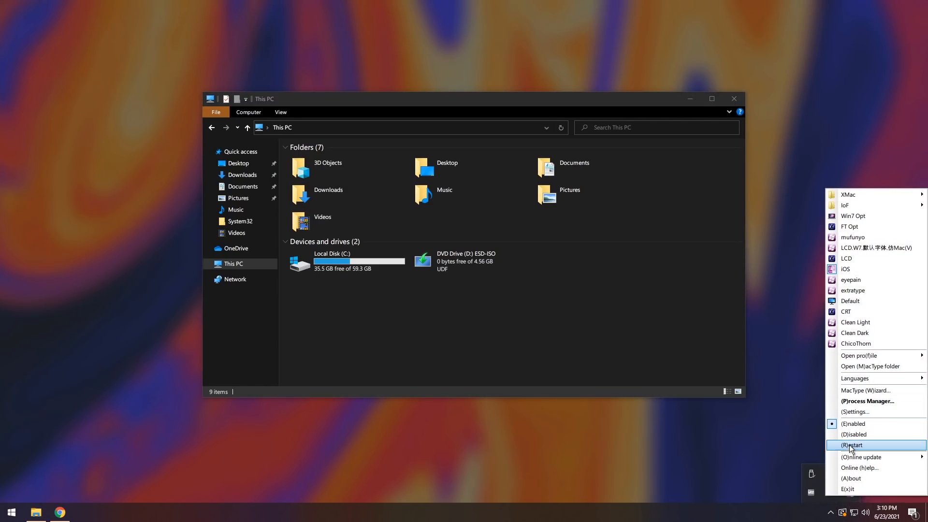
- Restart MacType rendering so the iOS profile takes effect
{"action": "left_click", "coordinate": [853, 445]}
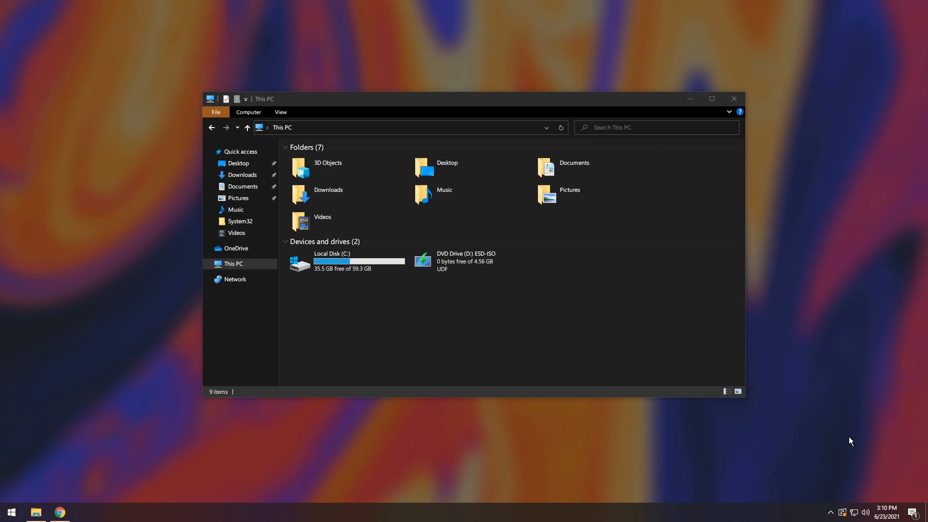
{"action": "mouse_move", "coordinate": [11, 510]}
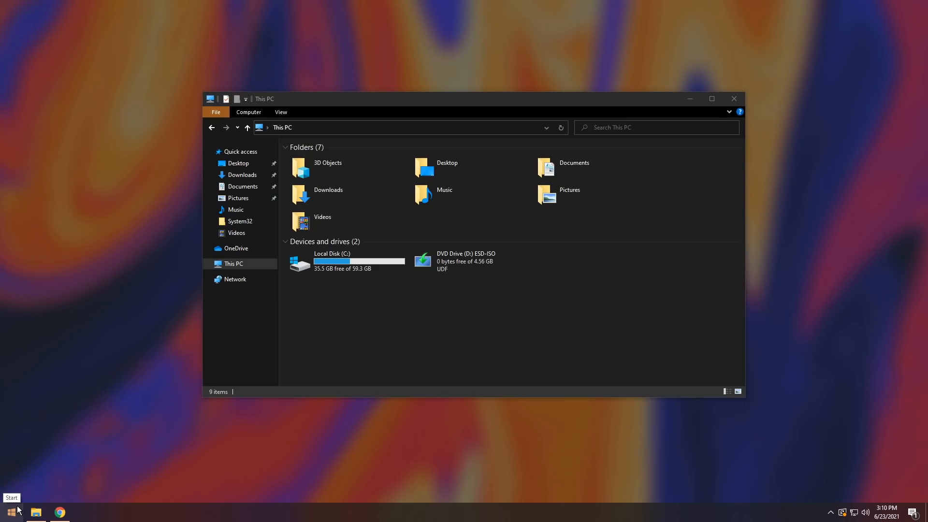
- Uninstall MacType through Apps & features, confirm full removal, and restart the PC
{"action": "left_click", "coordinate": [11, 512]}
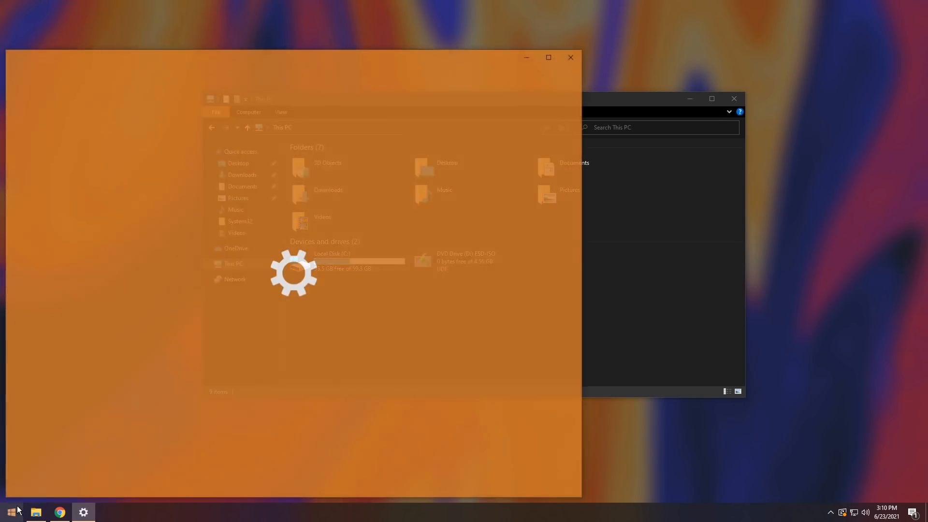
{"action": "type", "text": "mact"}
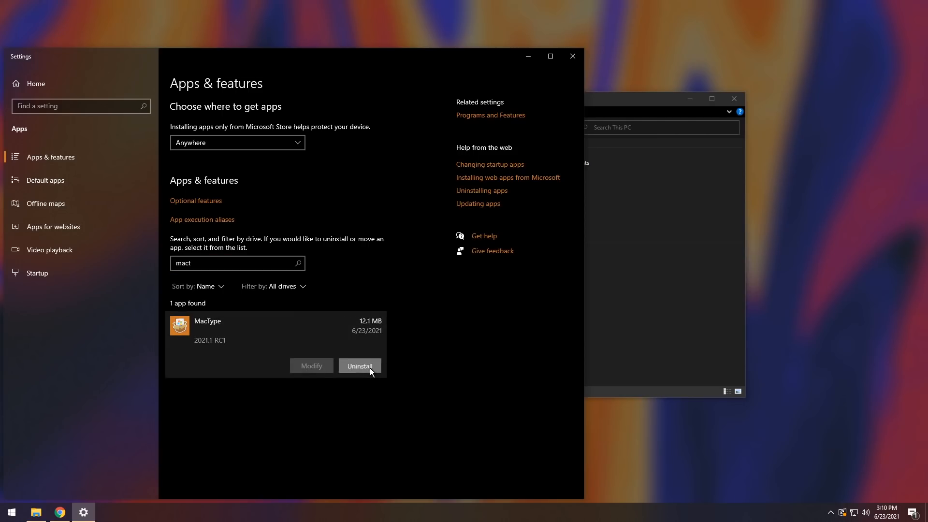
{"action": "left_click", "coordinate": [359, 366]}
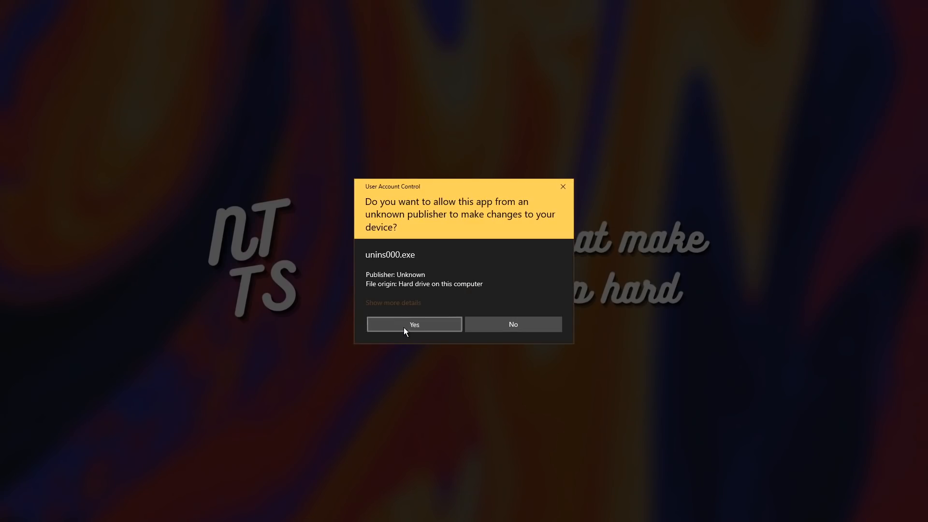
{"action": "left_click", "coordinate": [414, 324]}
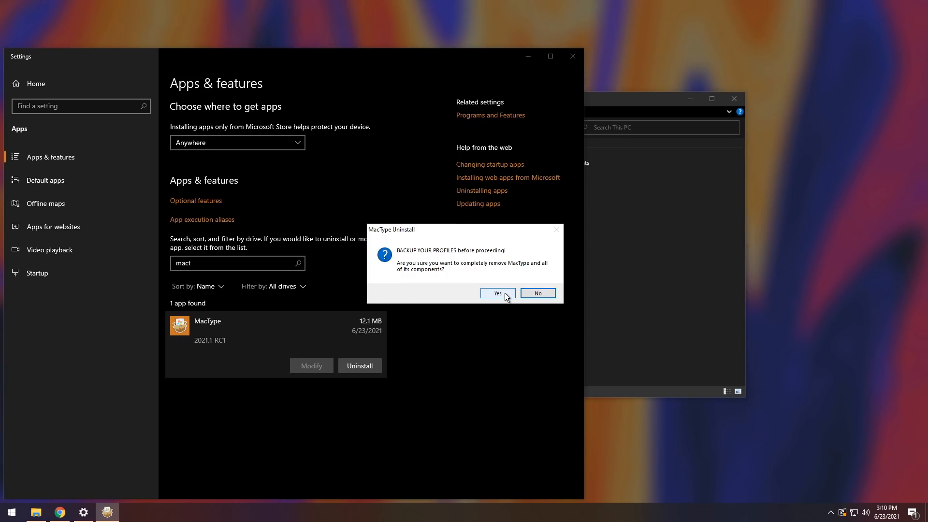
{"action": "left_click", "coordinate": [497, 293]}
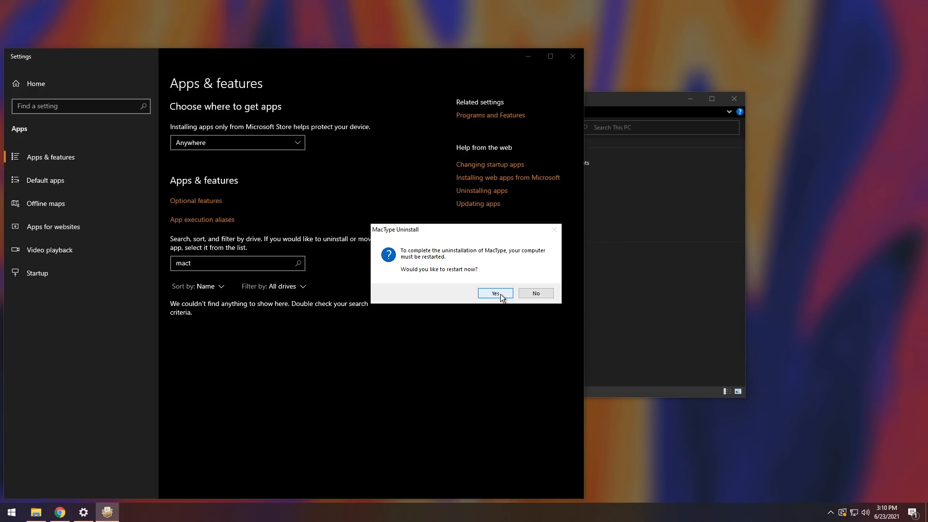
{"action": "left_click", "coordinate": [495, 293]}
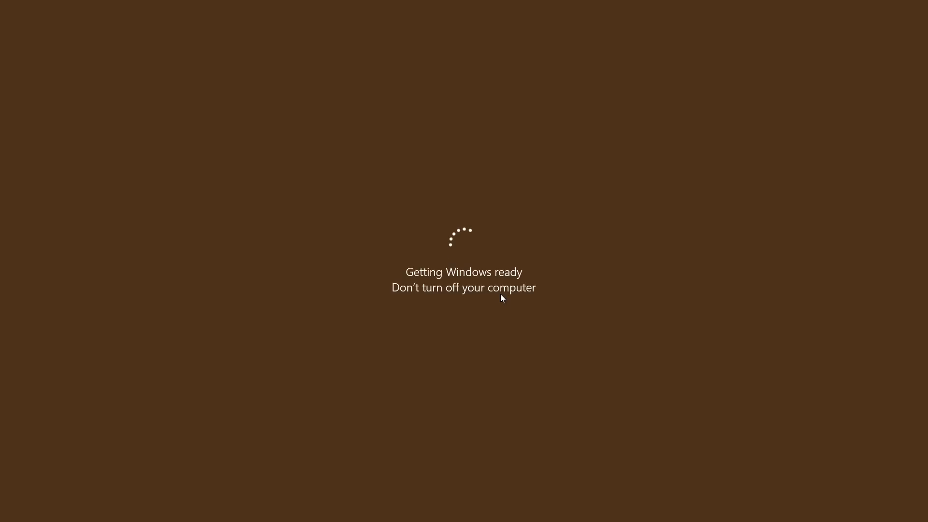